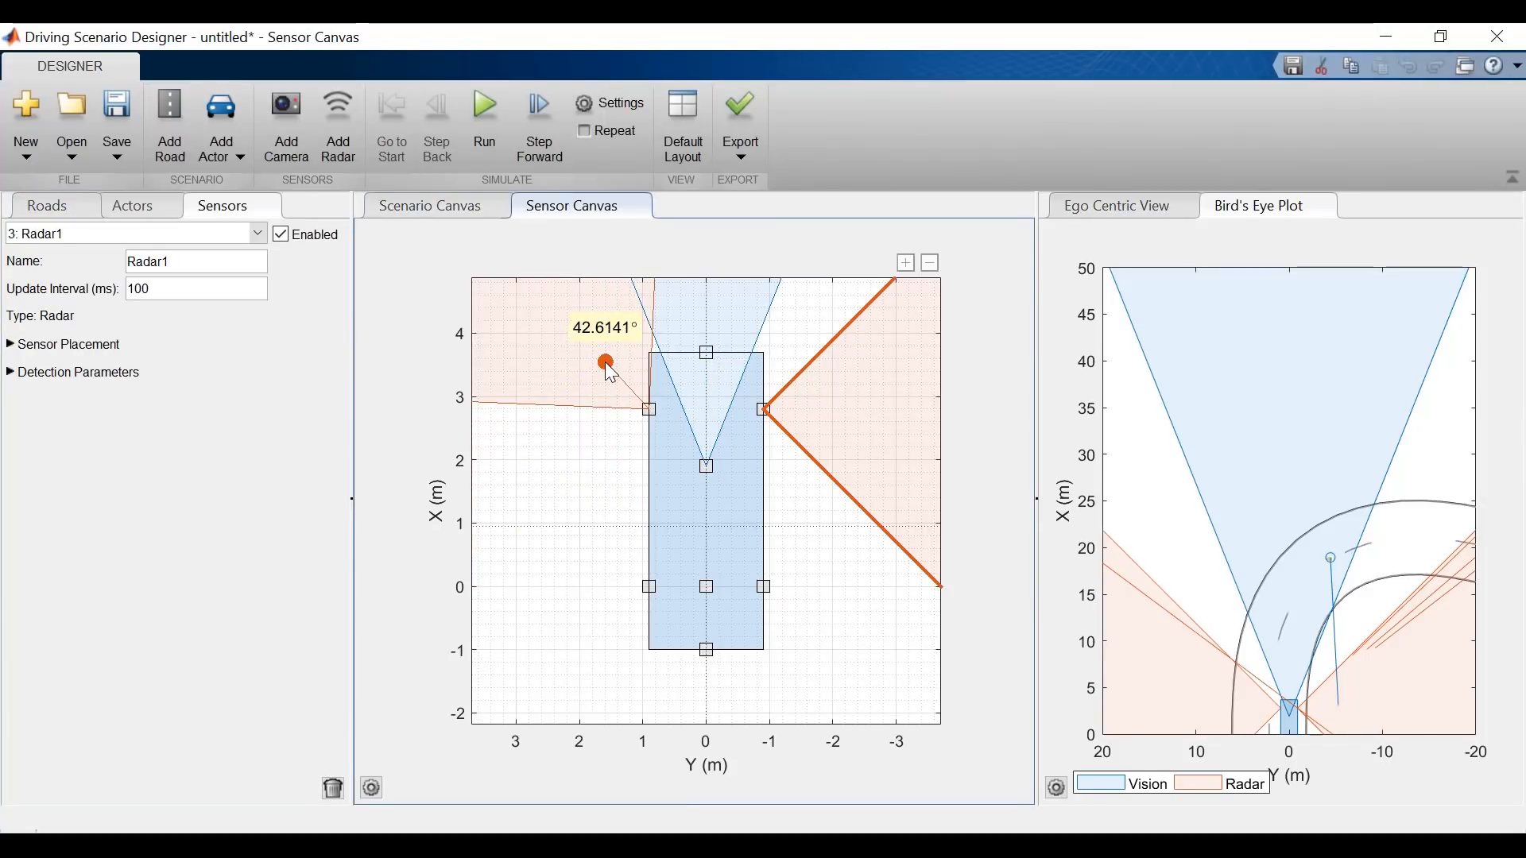
Step: Run the curved-road scenario briefly and stop the simulation
left_click(483, 116)
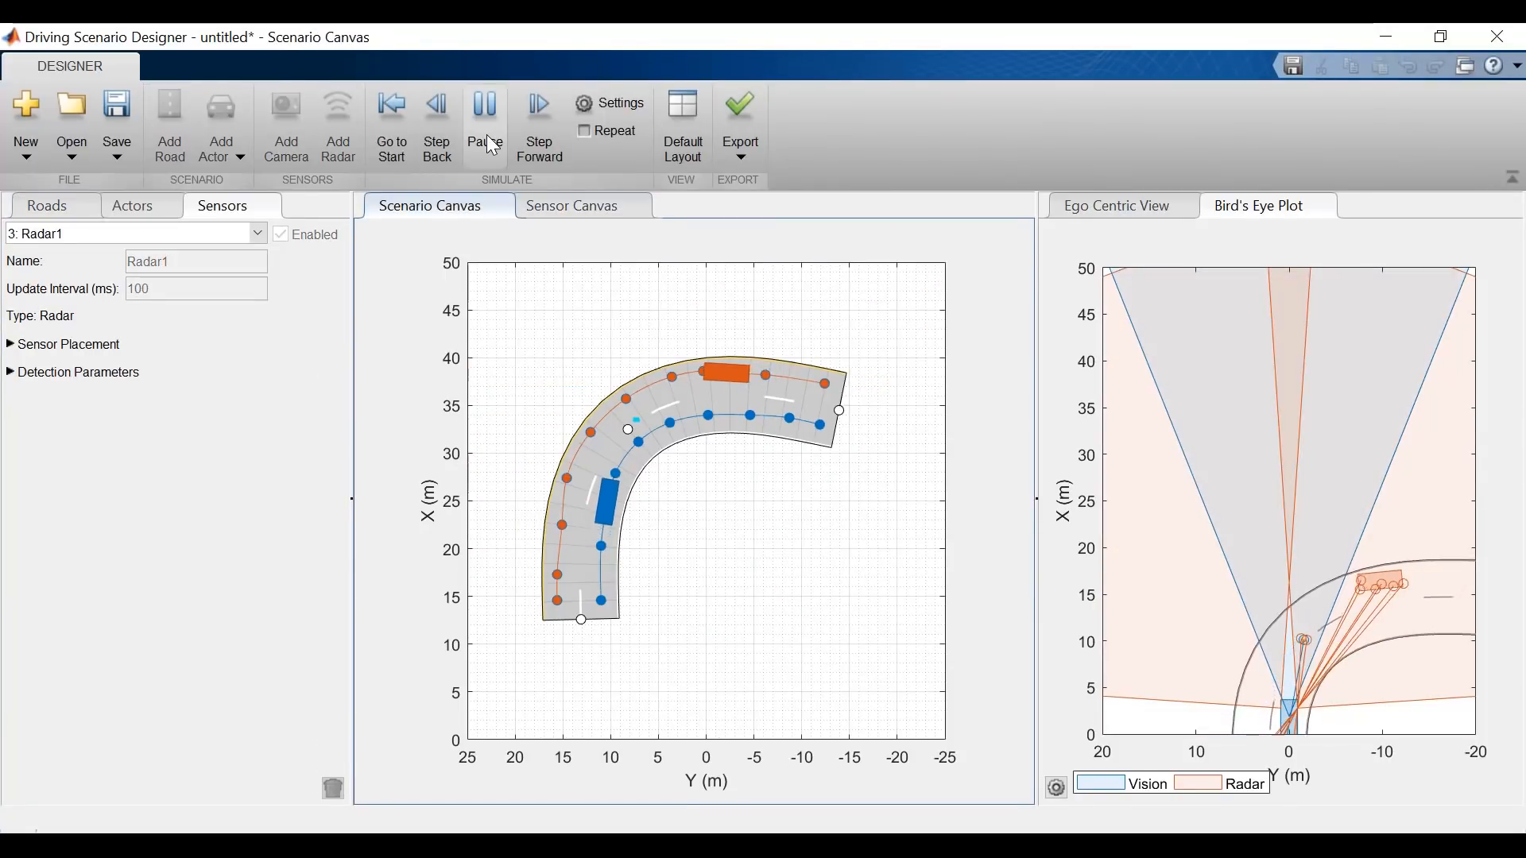
left_click(539, 116)
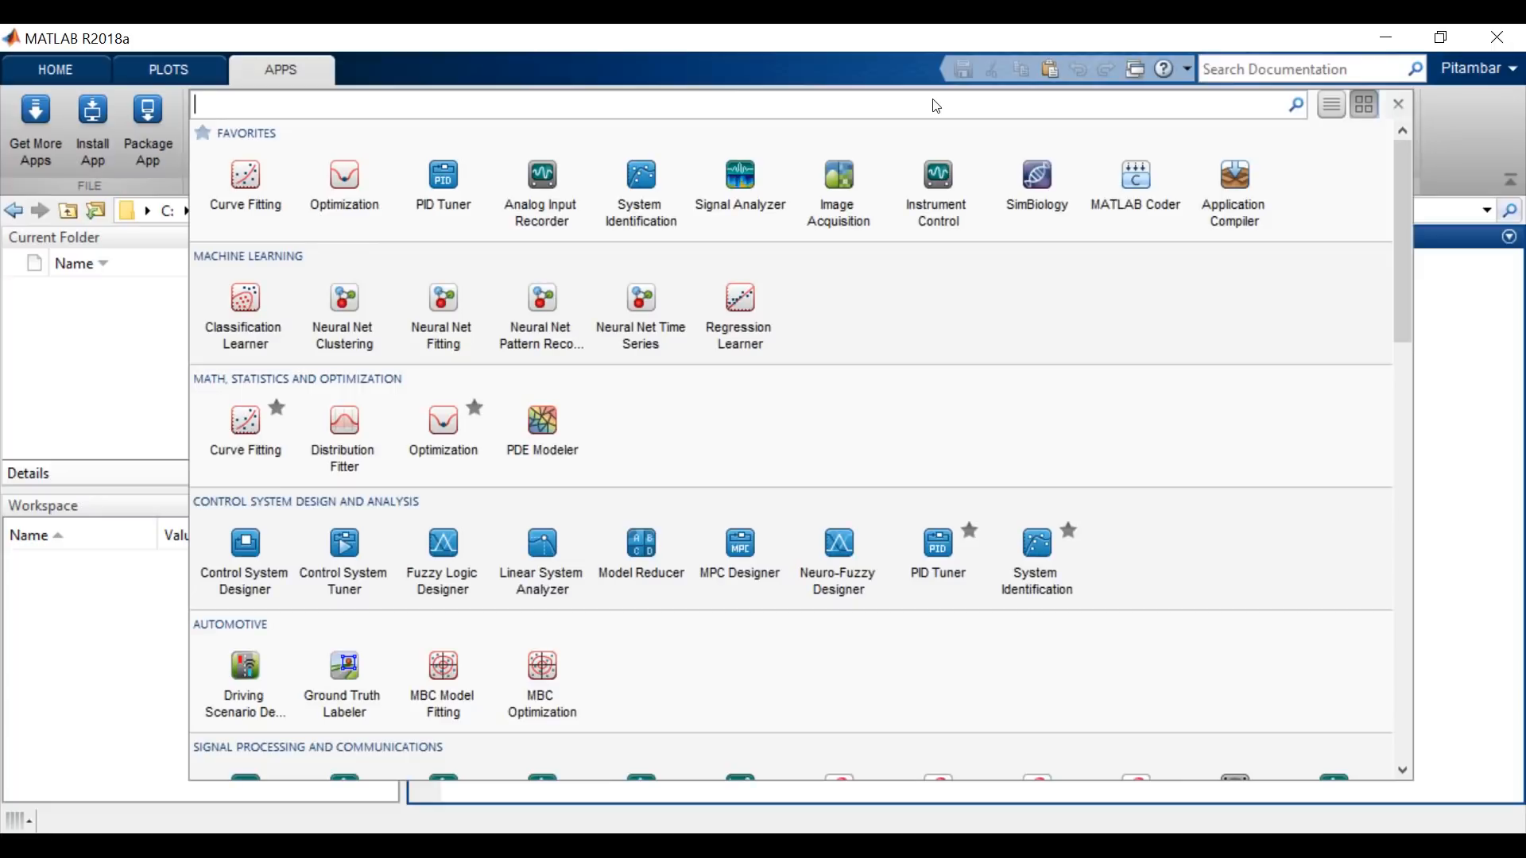
mouse_move(245, 671)
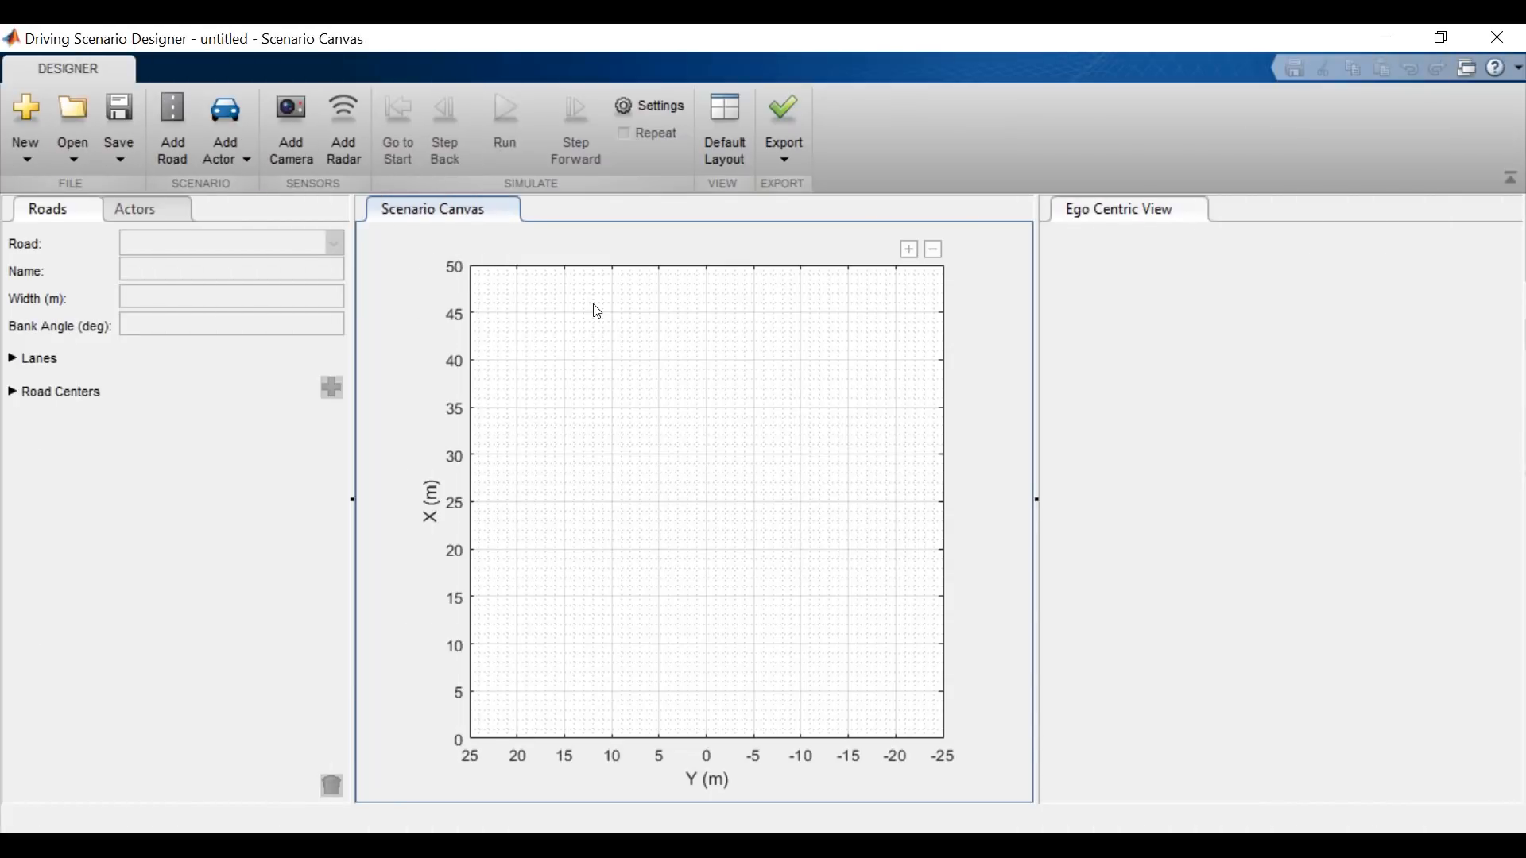
mouse_move(124, 102)
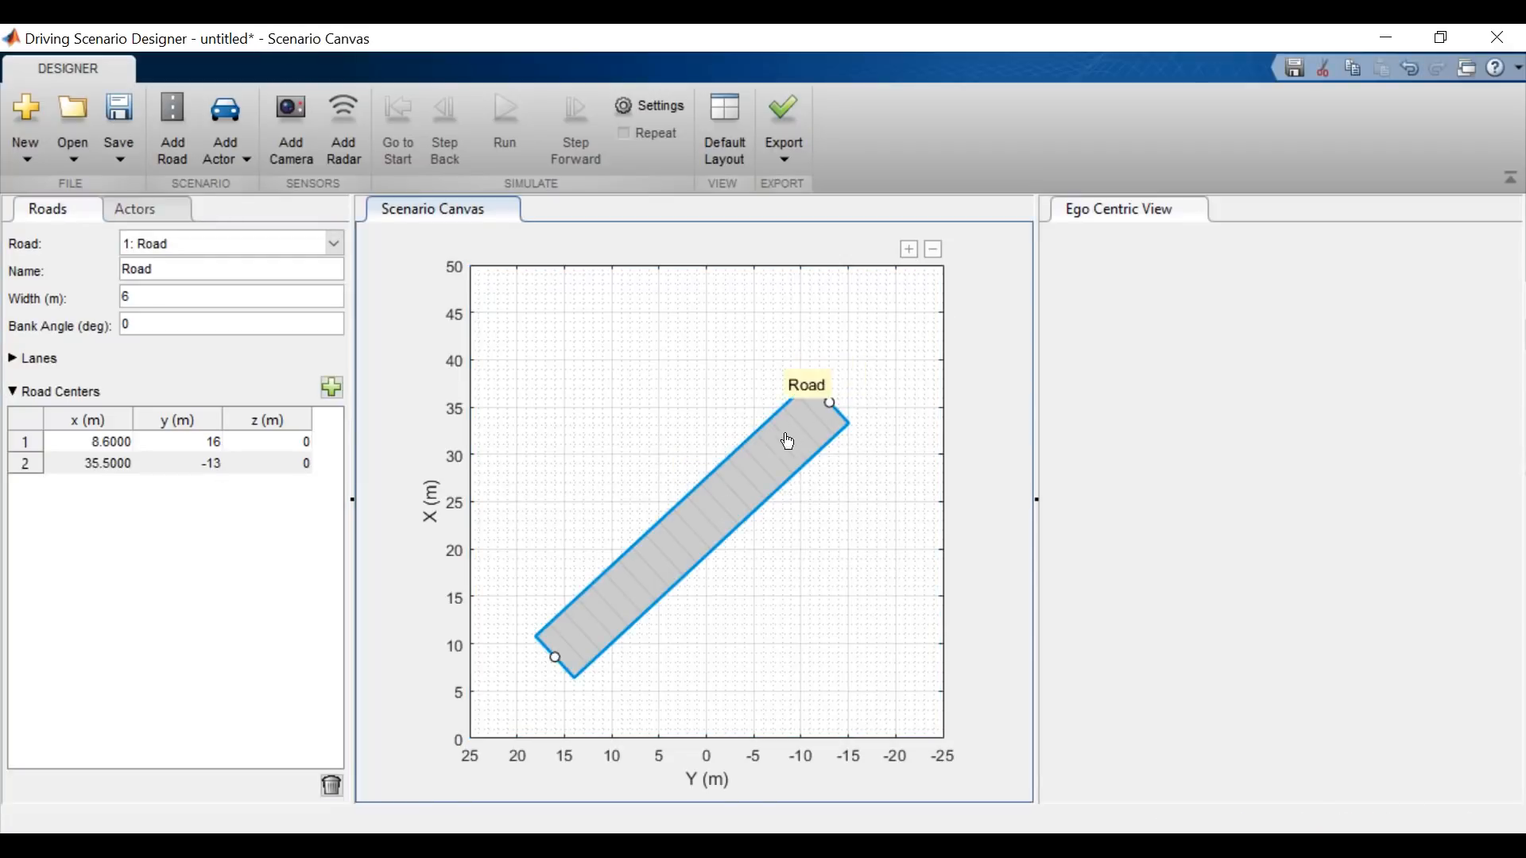
Step: Add a middle road centre so the road bends through three points
left_click(688, 534)
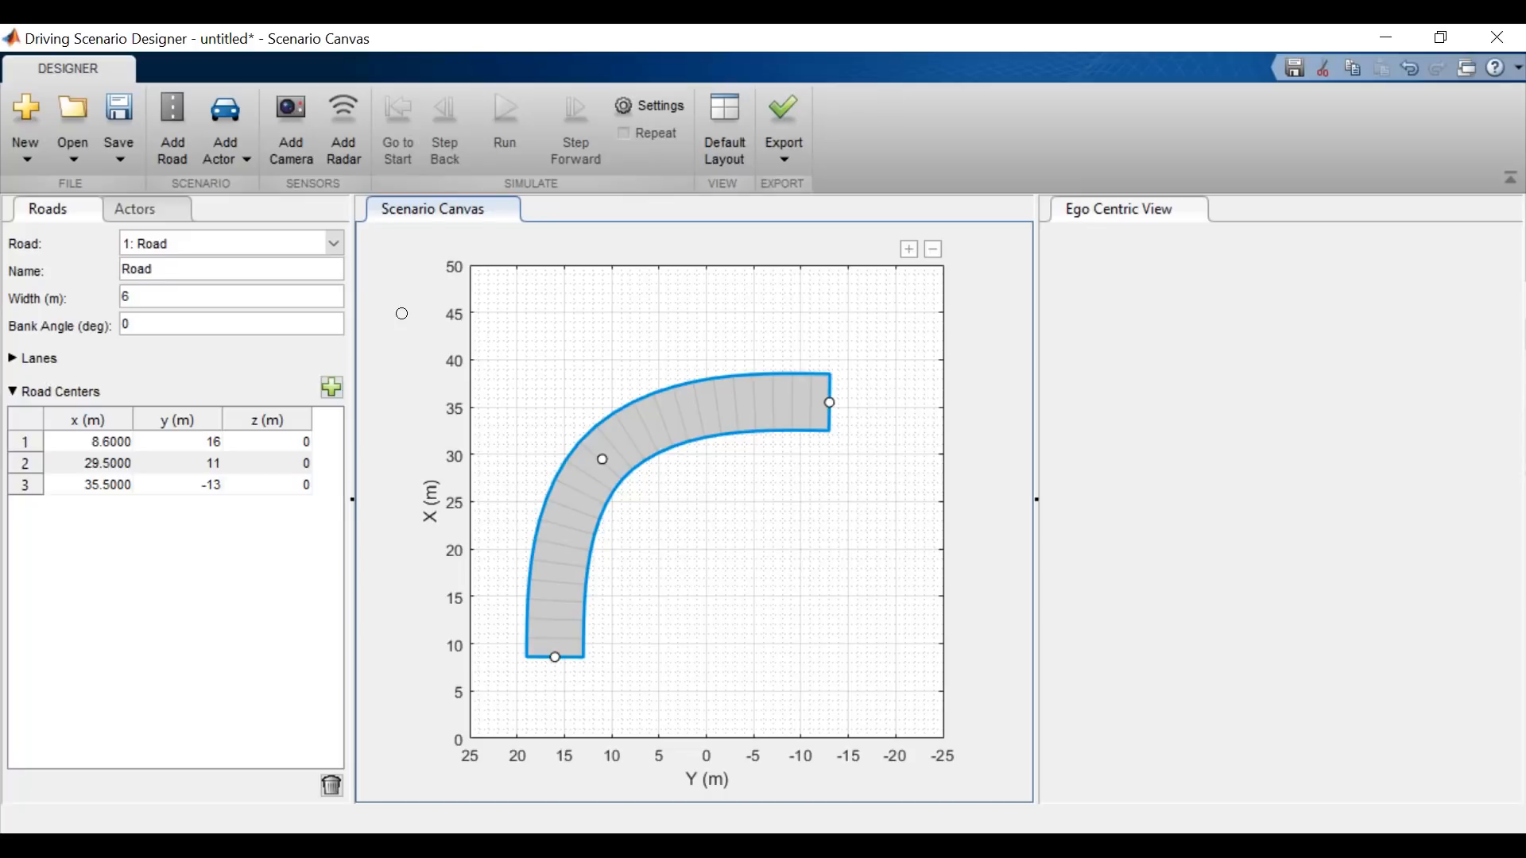
mouse_move(555, 447)
type("8")
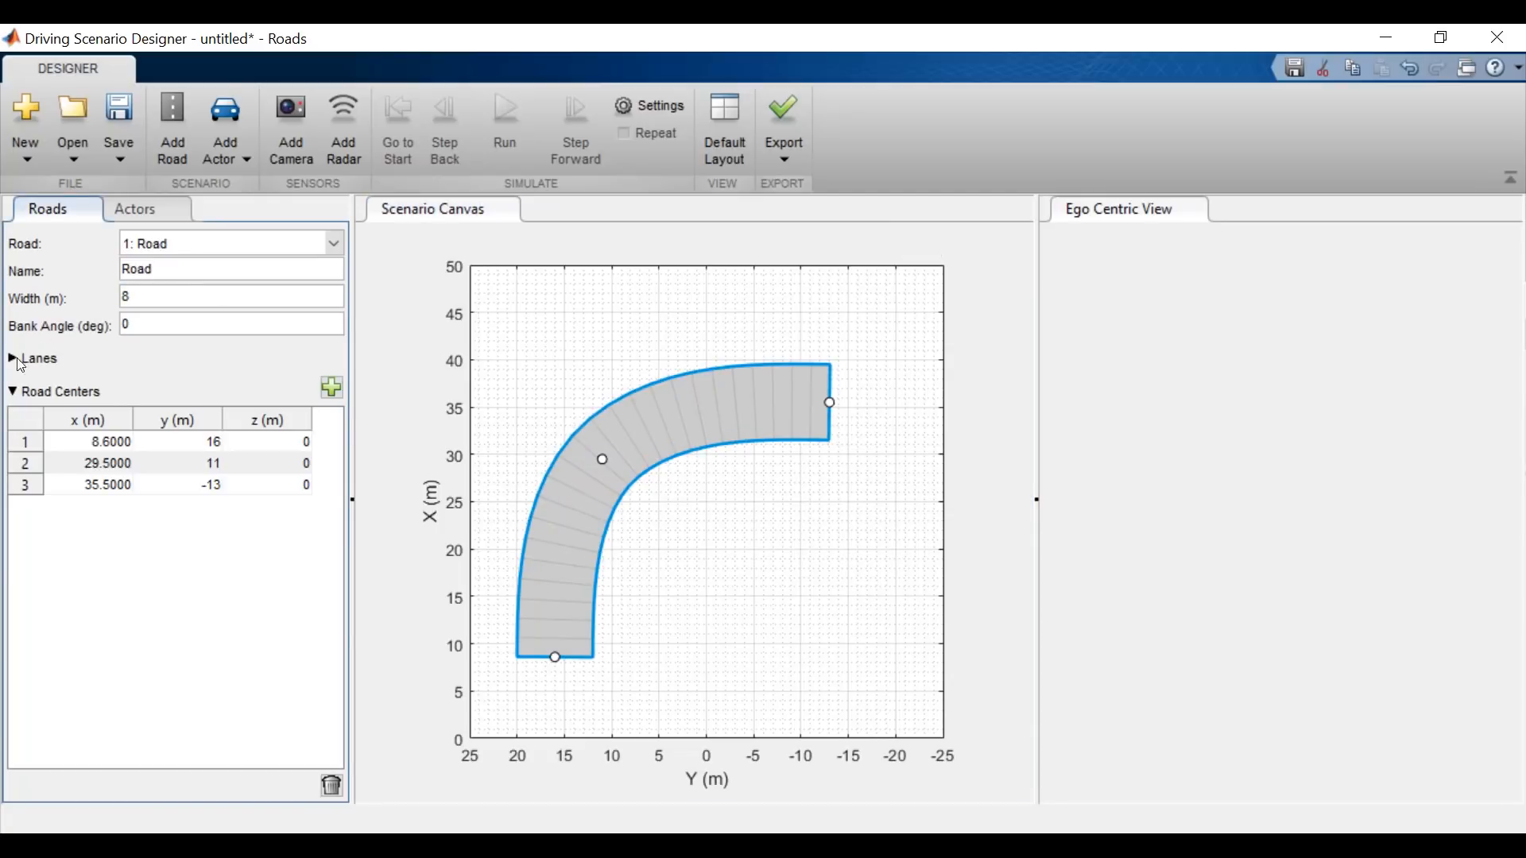
Step: Set the road to 8 m wide, 2 lanes, with a yellow DoubleSolid centre marking
left_click(11, 358)
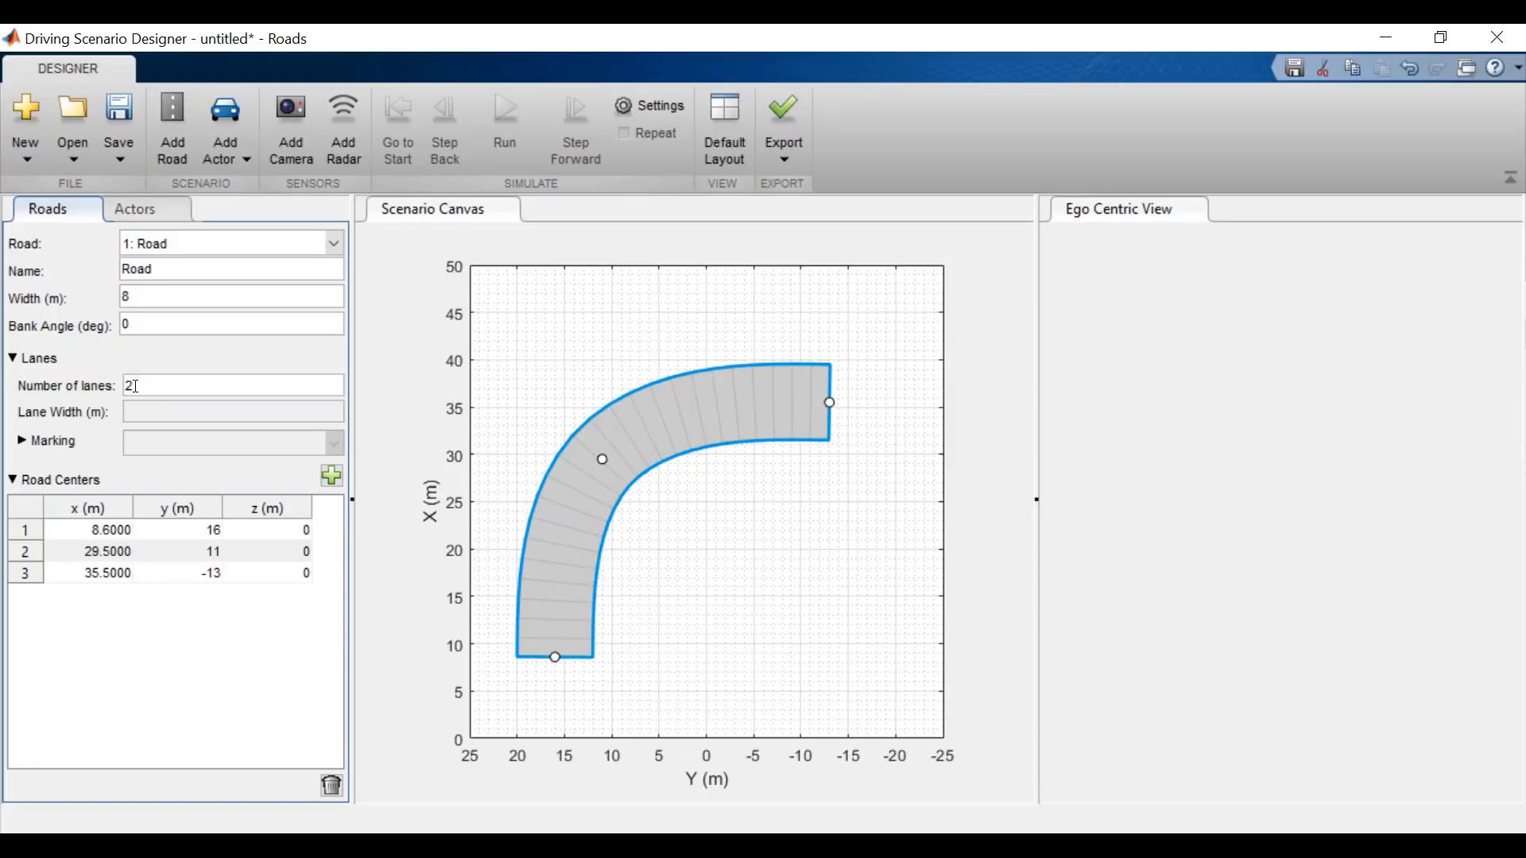
left_click(51, 440)
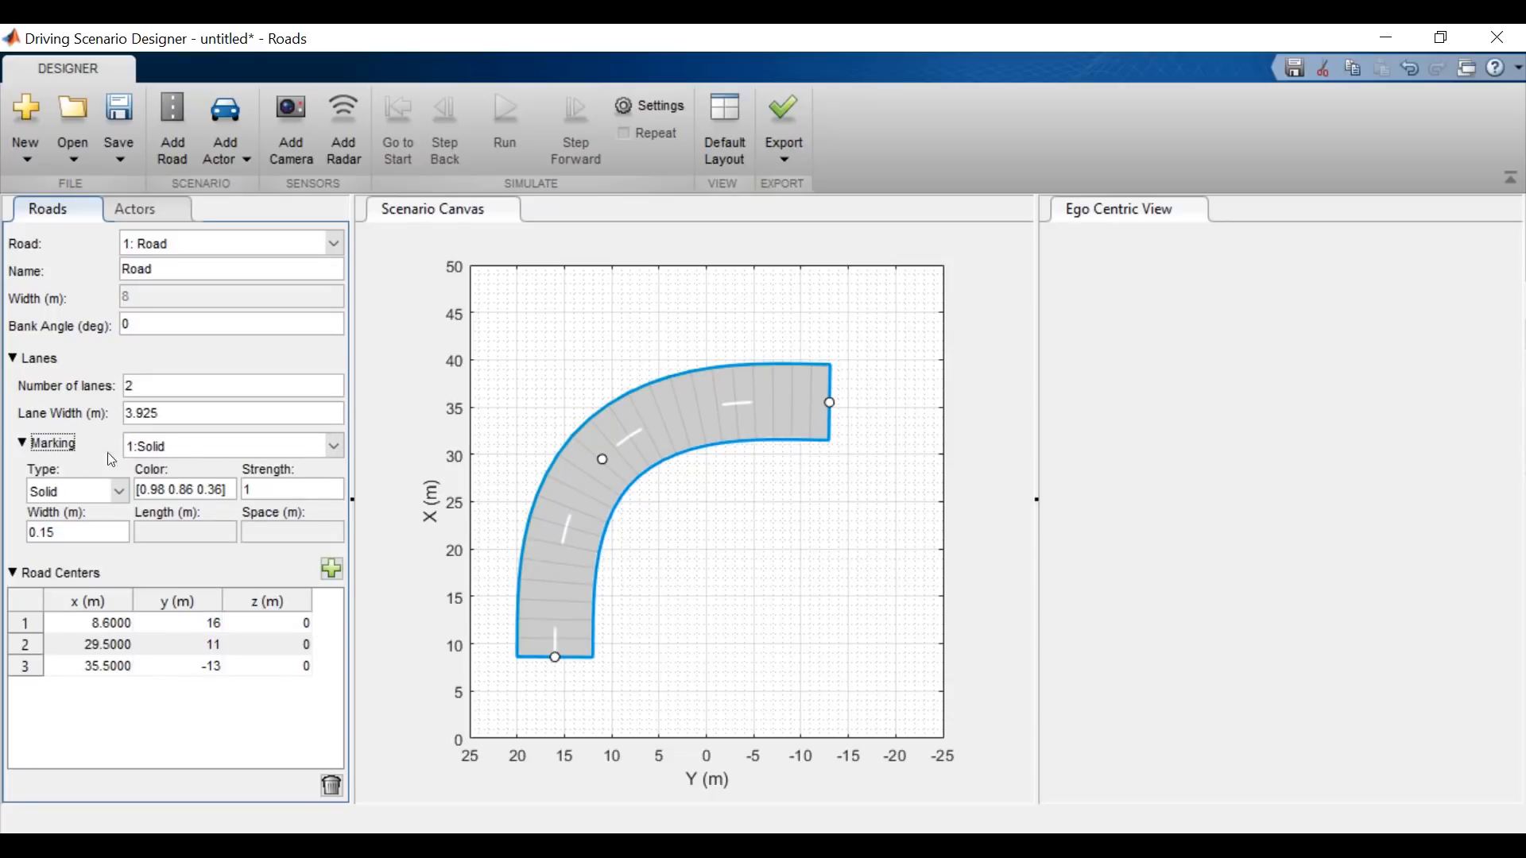
left_click(232, 445)
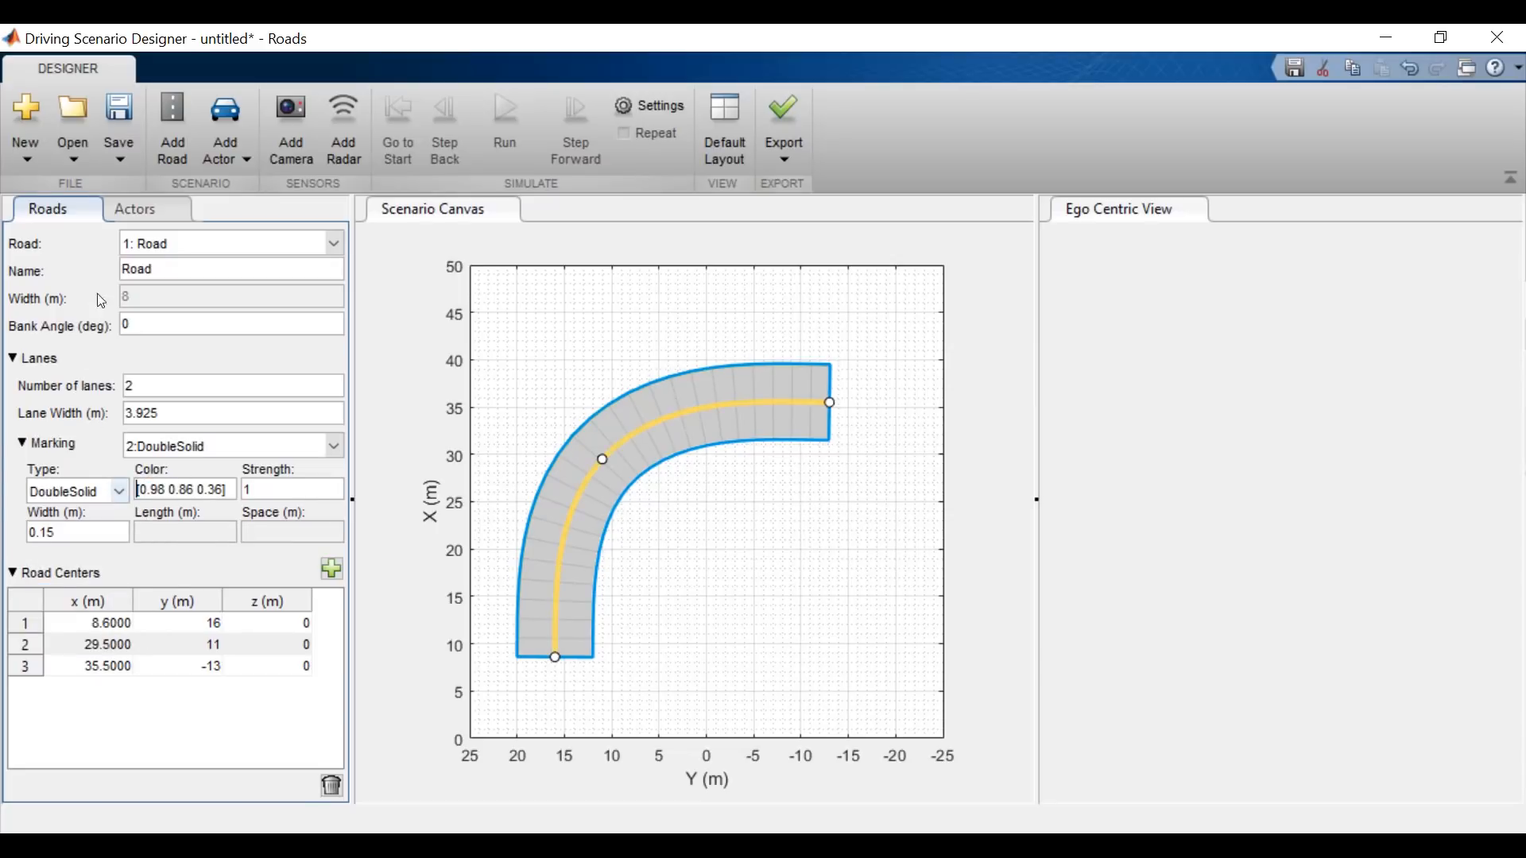
left_click(224, 127)
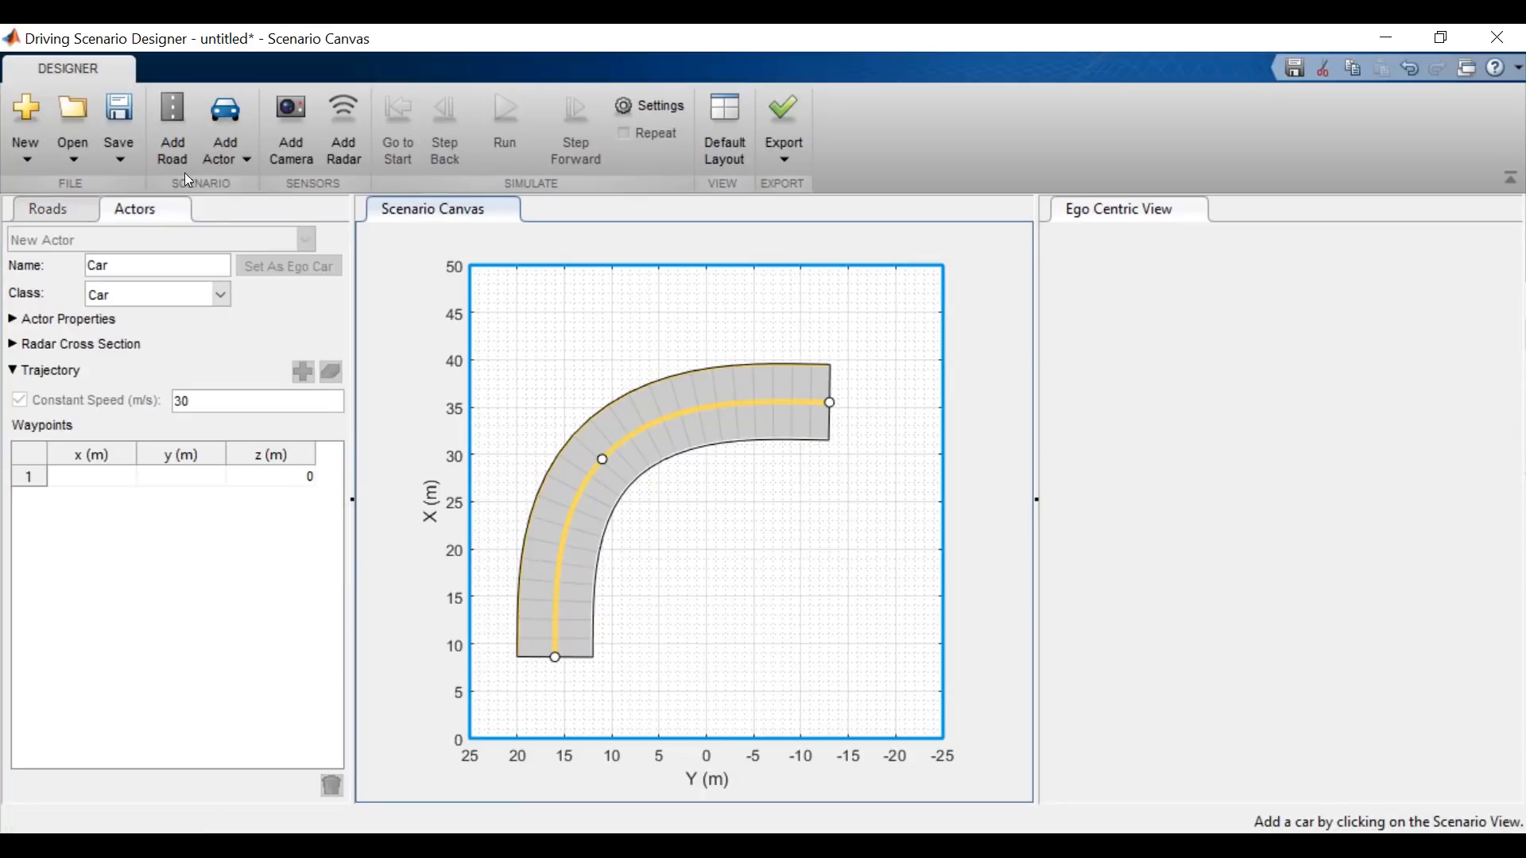
mouse_move(574, 616)
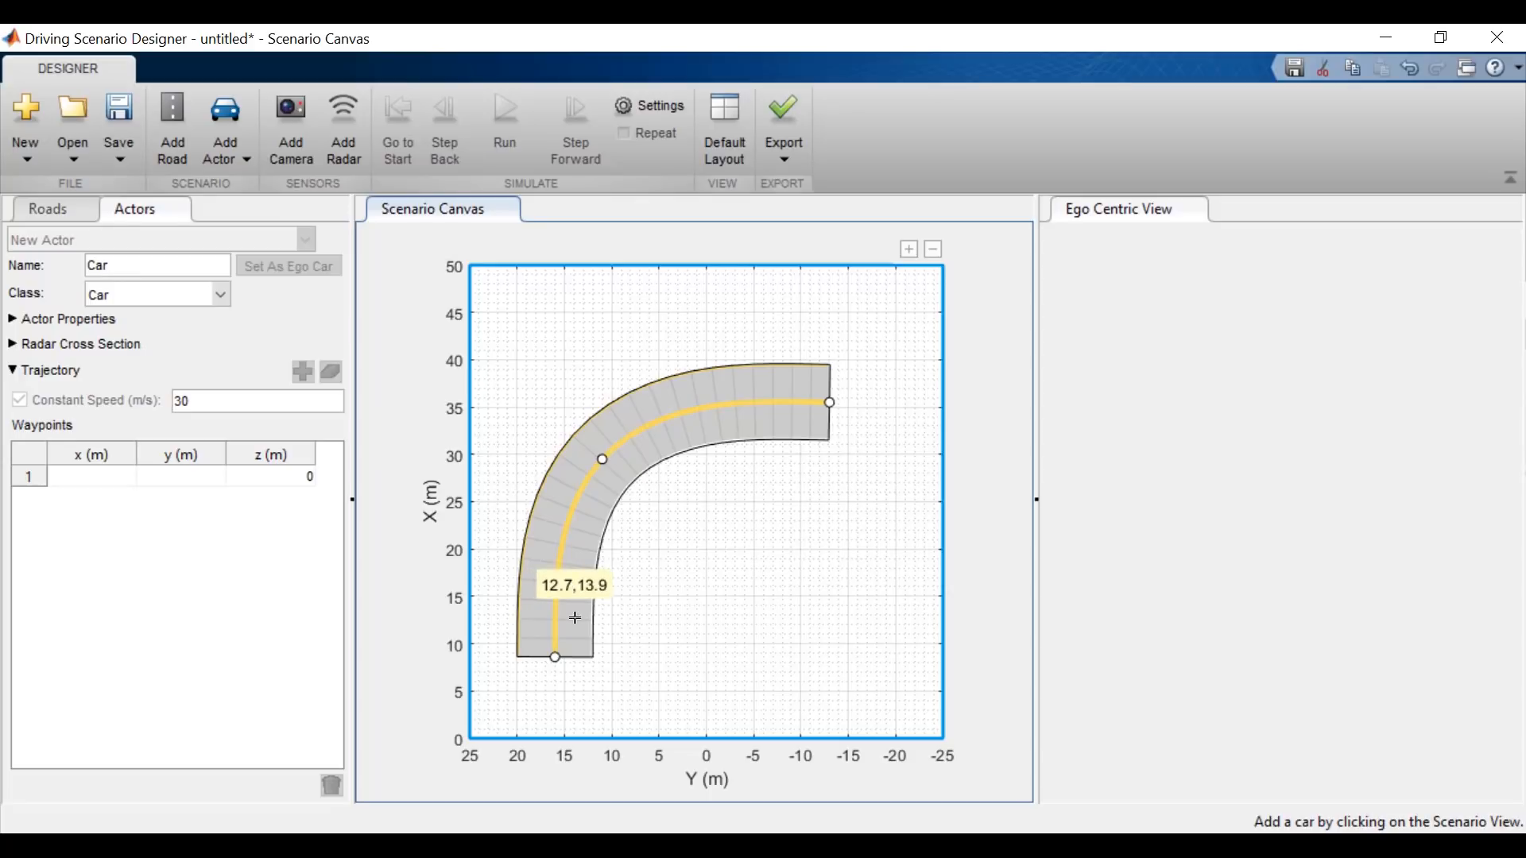
Step: Drop the ego car onto the lower straight section of the road near x 12.8, y 14
left_click(573, 604)
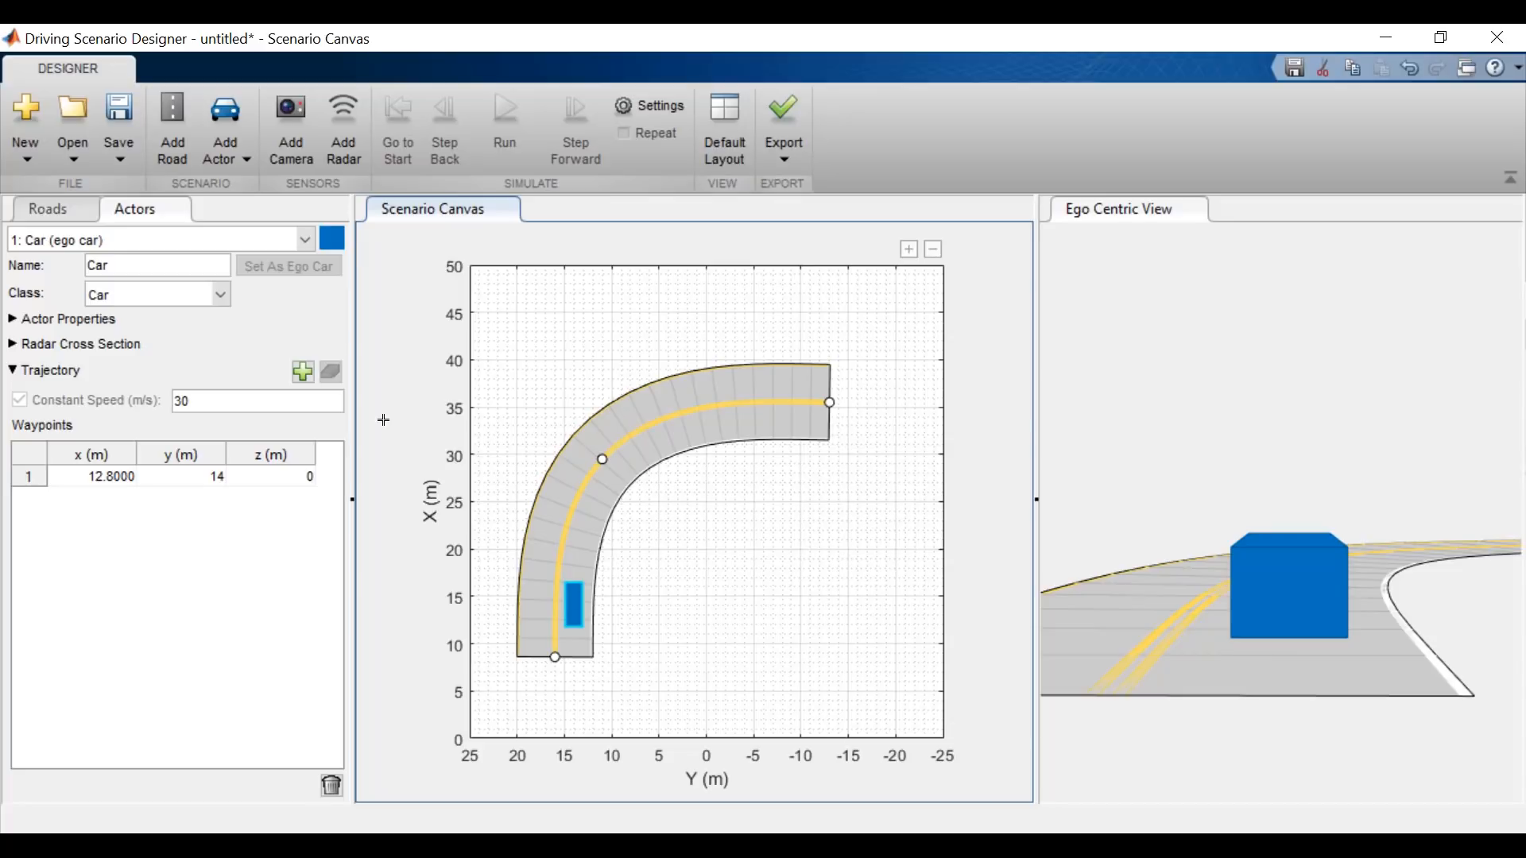
Step: Add a seven-waypoint path around the curve for the ego car at constant 30 m/s
right_click(574, 593)
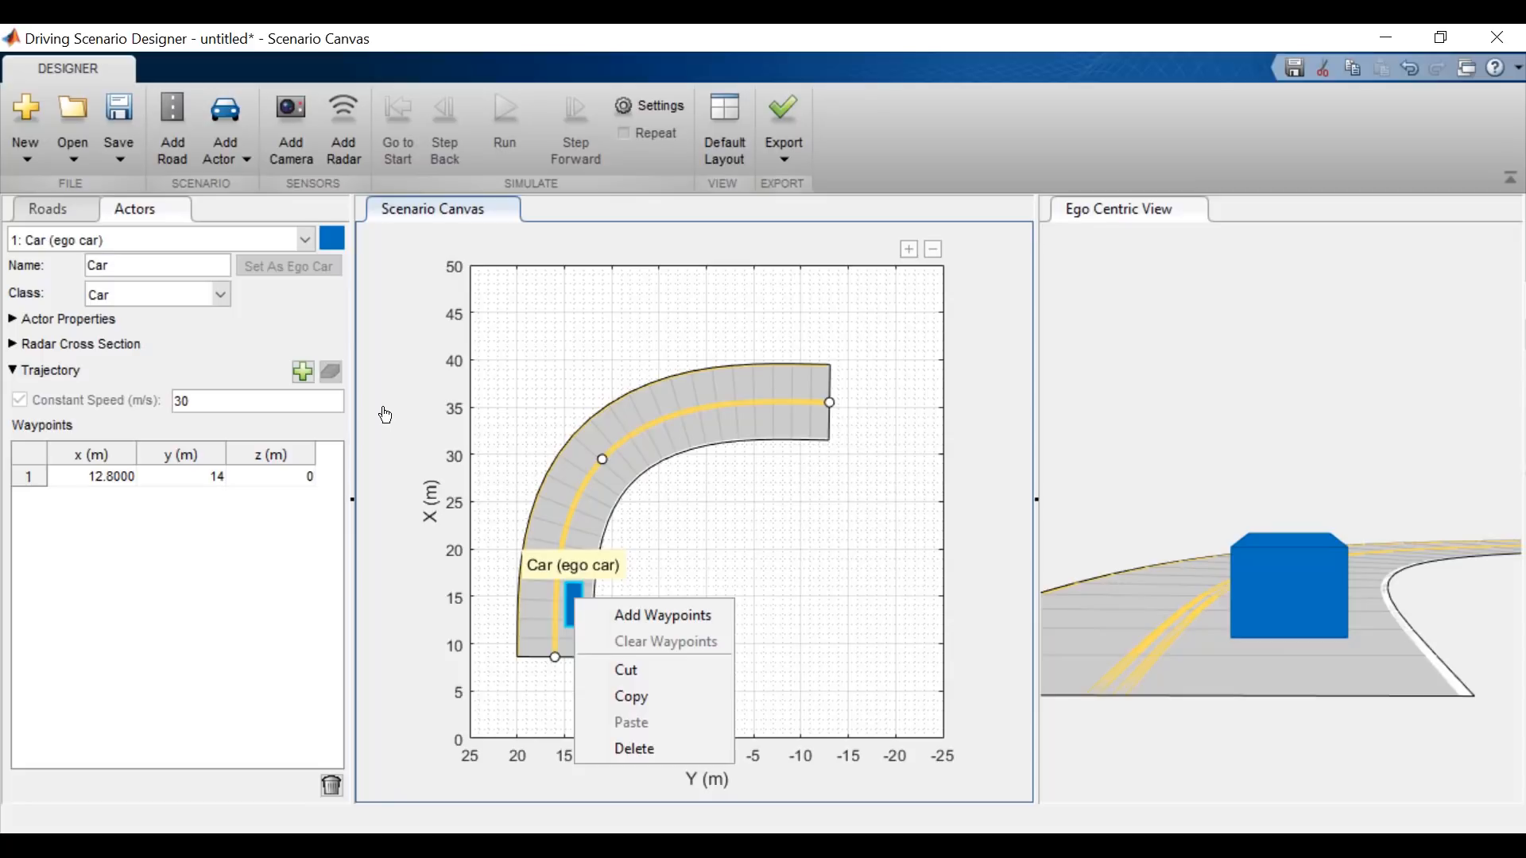
left_click(662, 616)
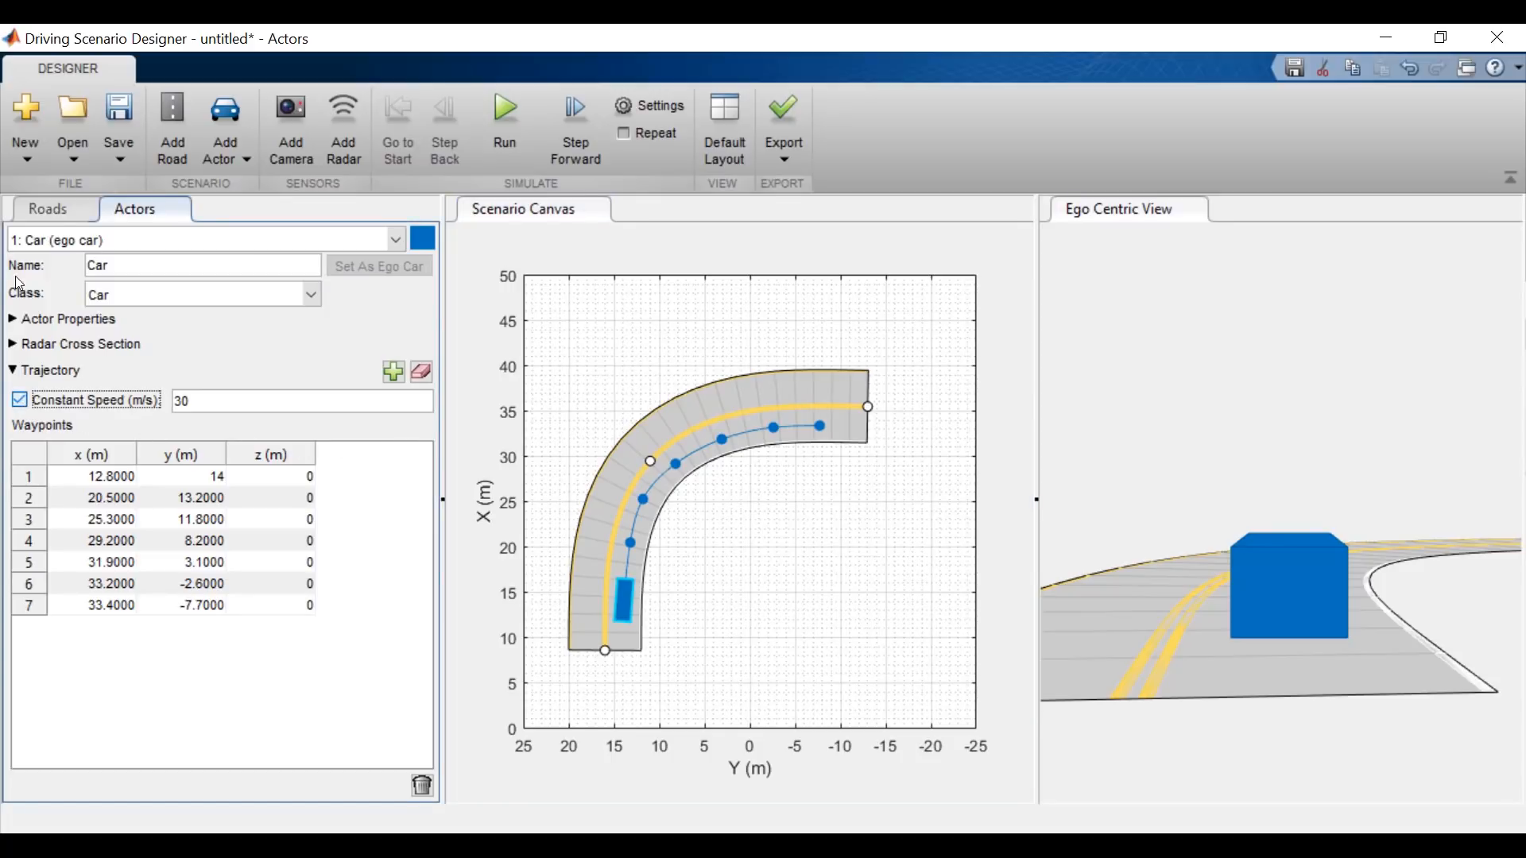
left_click(19, 401)
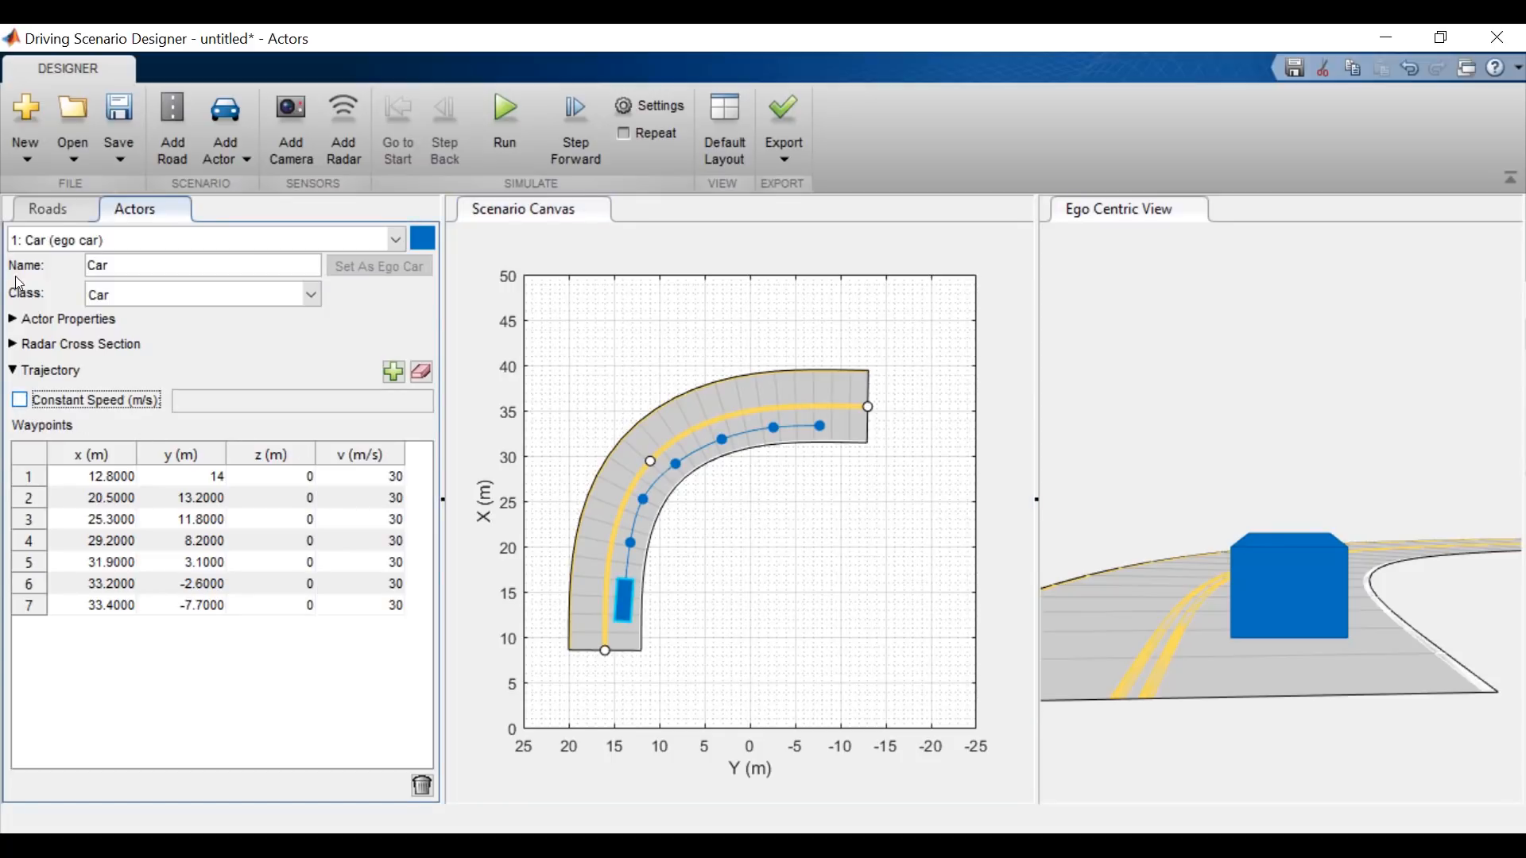
left_click(19, 401)
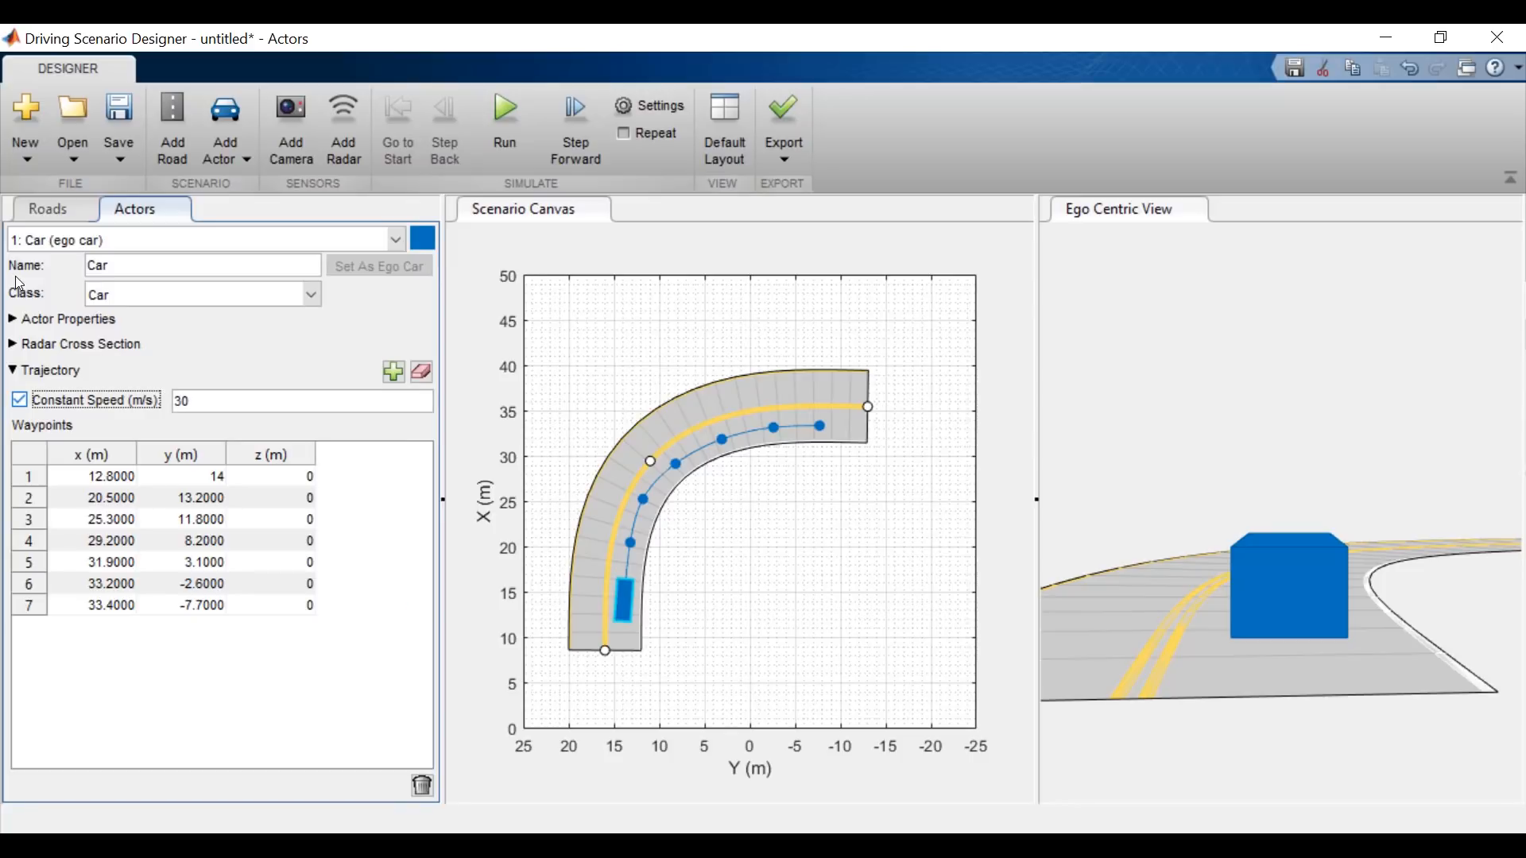
mouse_move(383, 302)
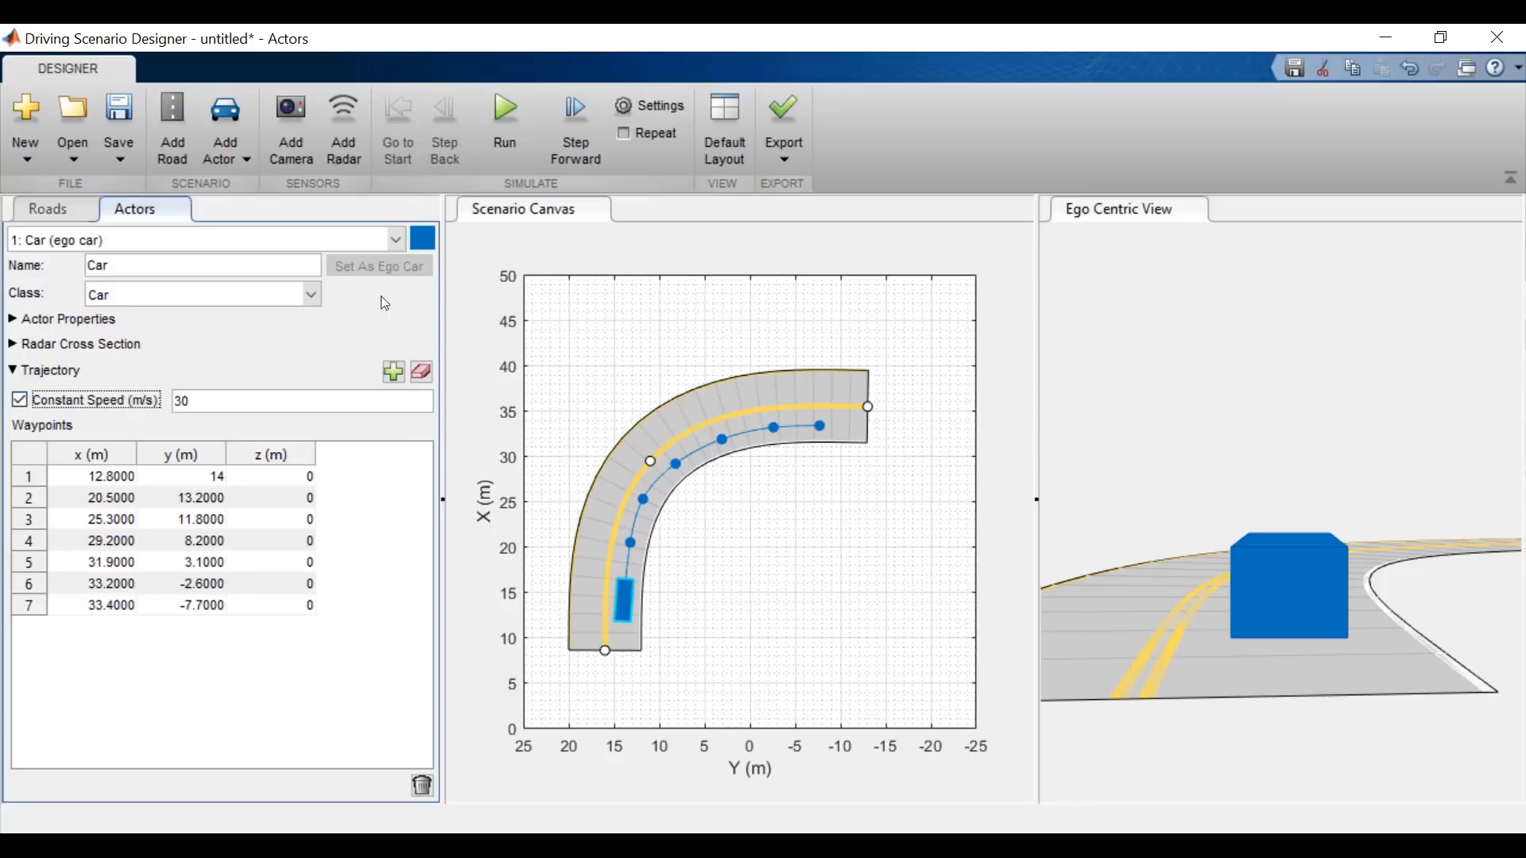
Step: Play the ego car driving its path and stop the preview
left_click(504, 128)
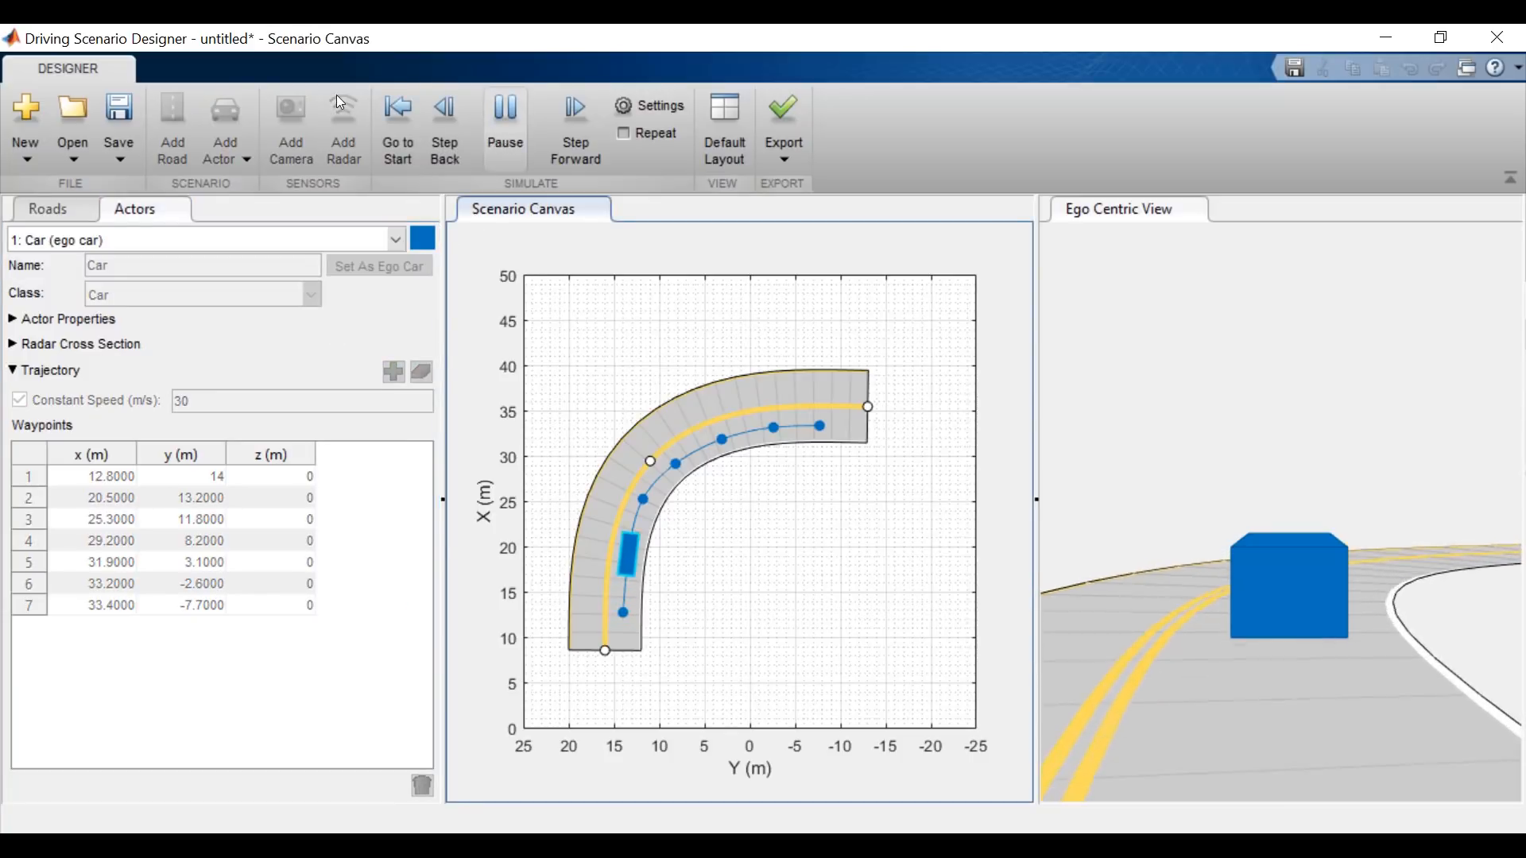
left_click(505, 116)
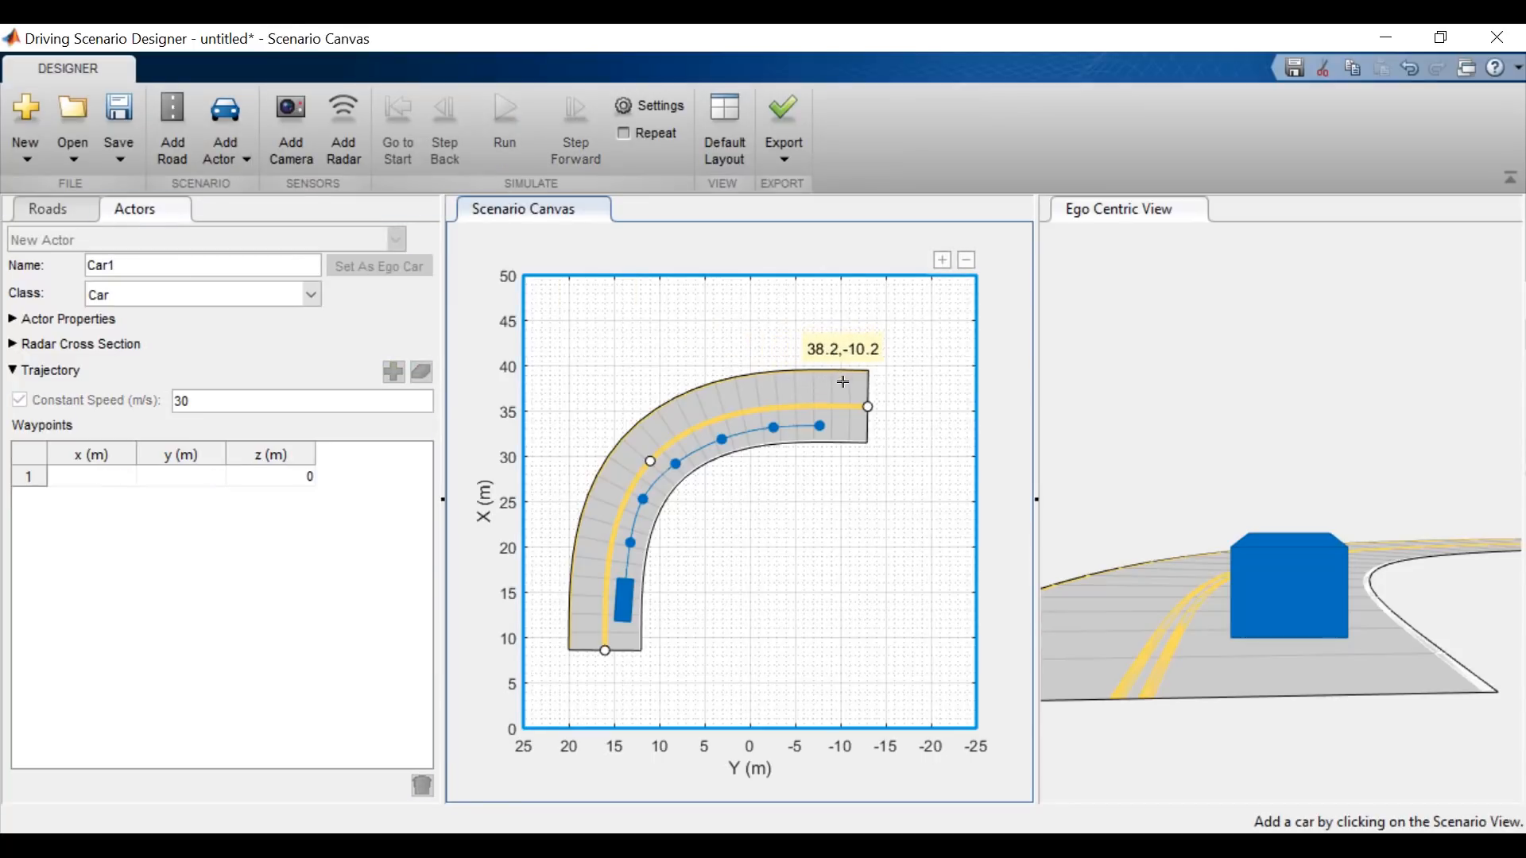
Step: Place Car1 at the road's far end and route it back along the outer lane
left_click(843, 379)
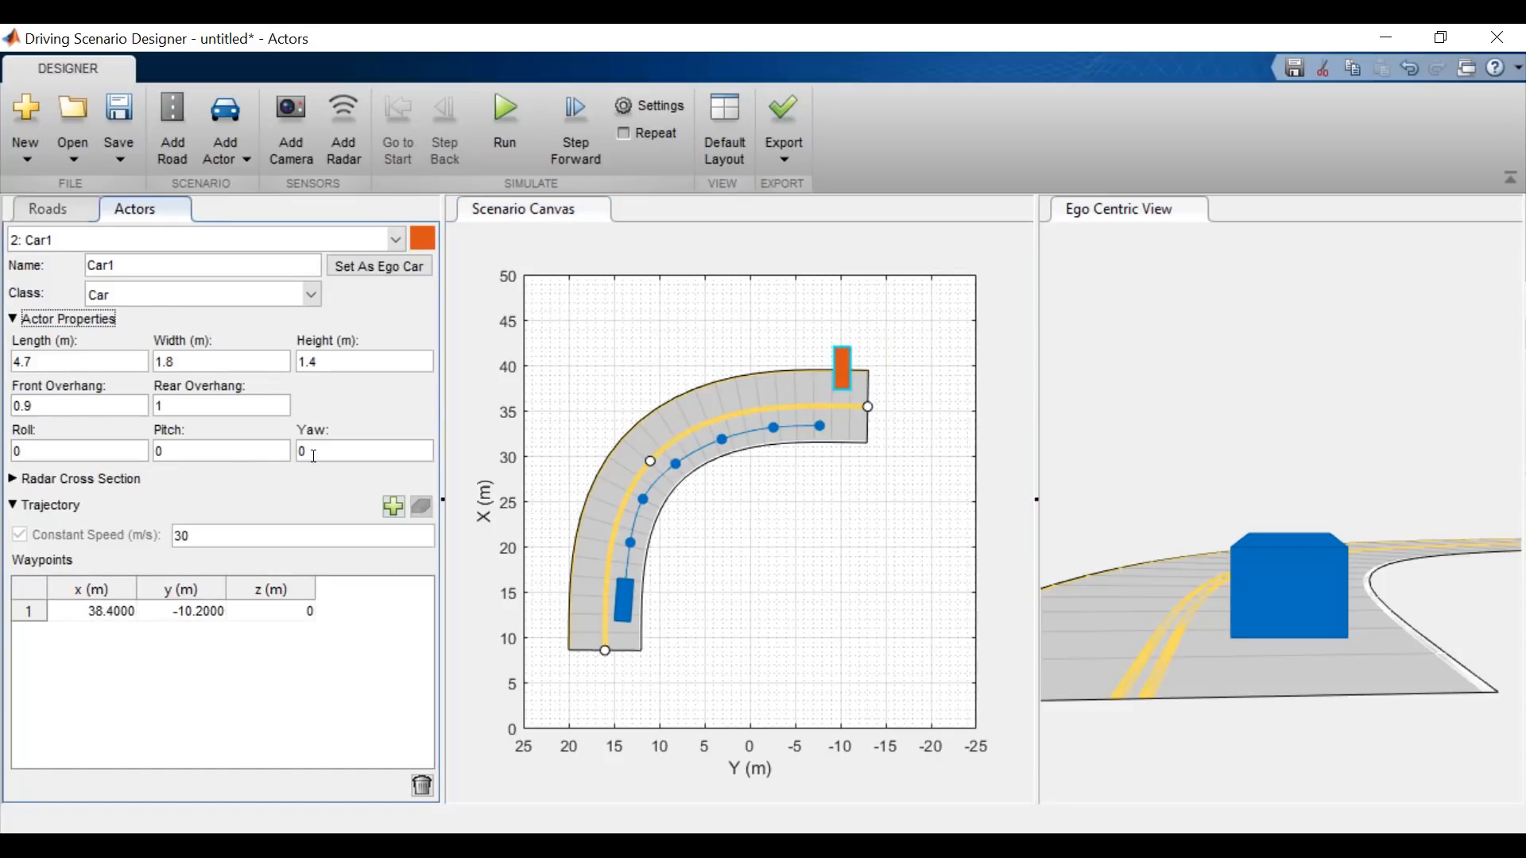
type("90")
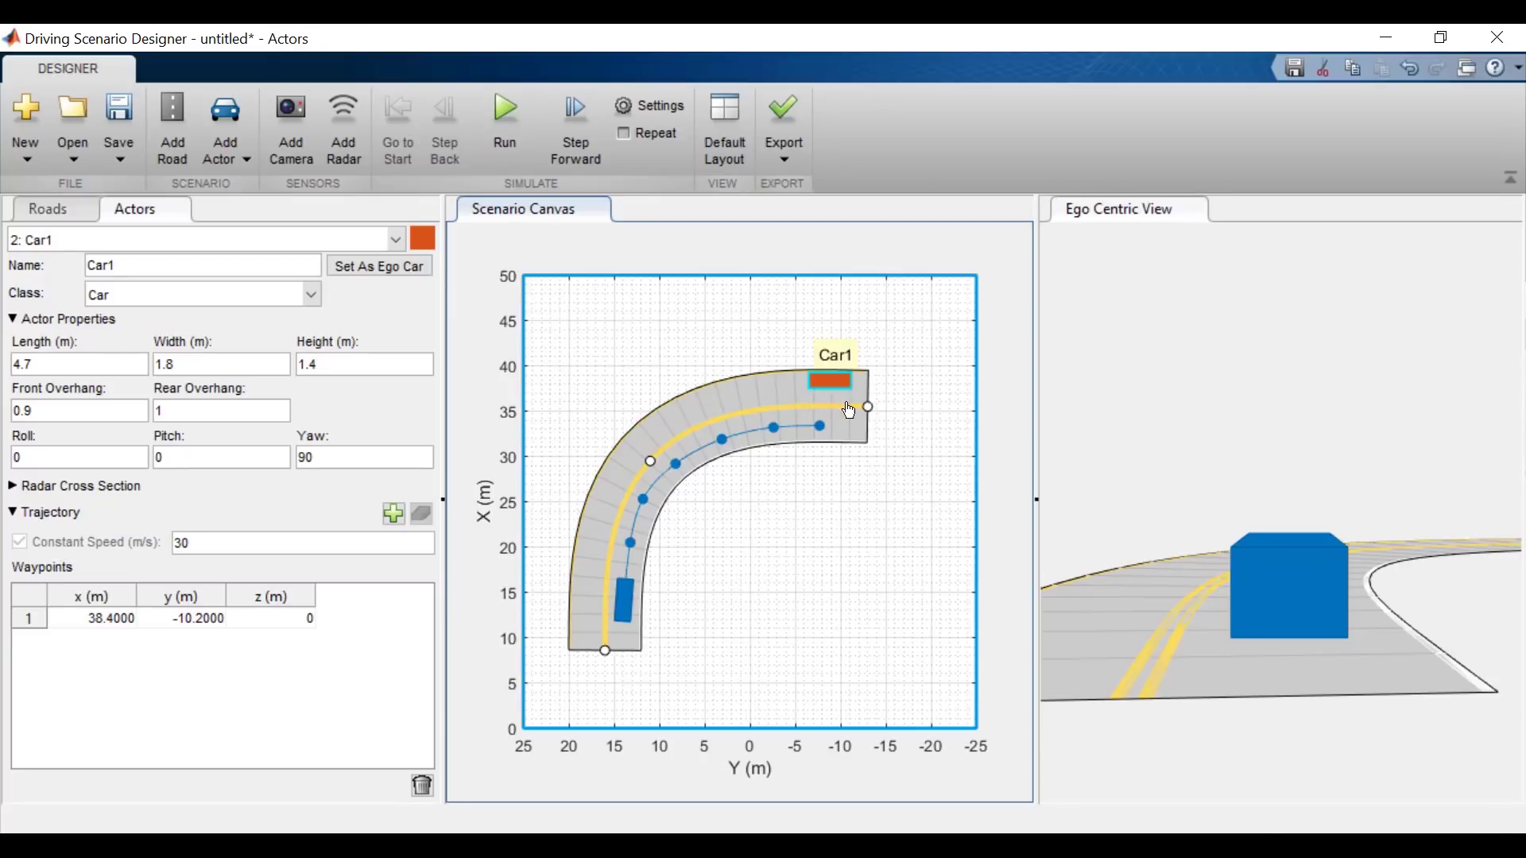
left_click(596, 556)
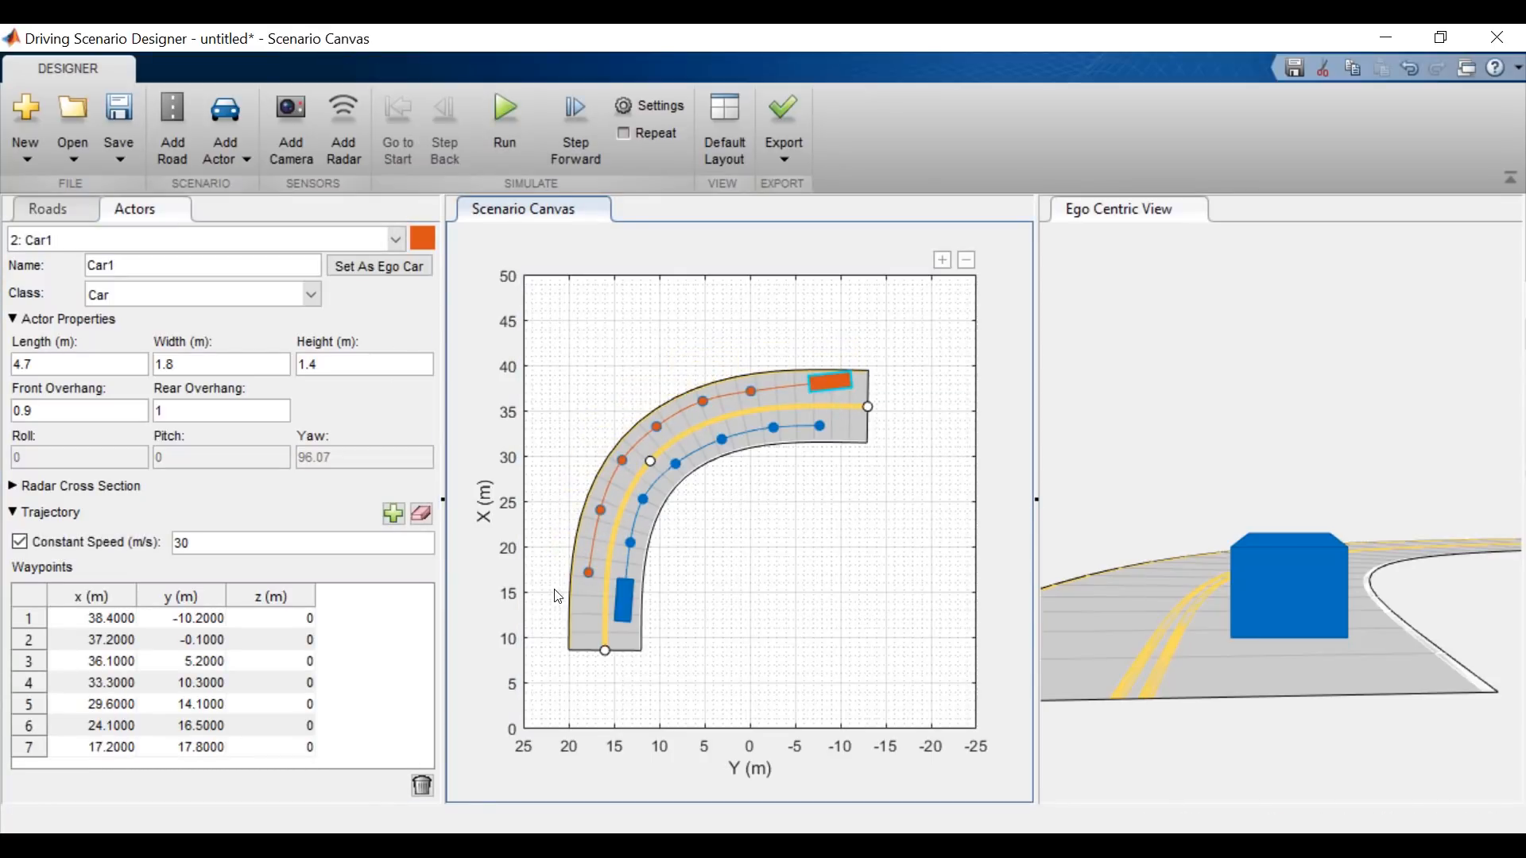
Step: Place a pedestrian on the road in the curve near x 33, y 6.5
left_click(226, 132)
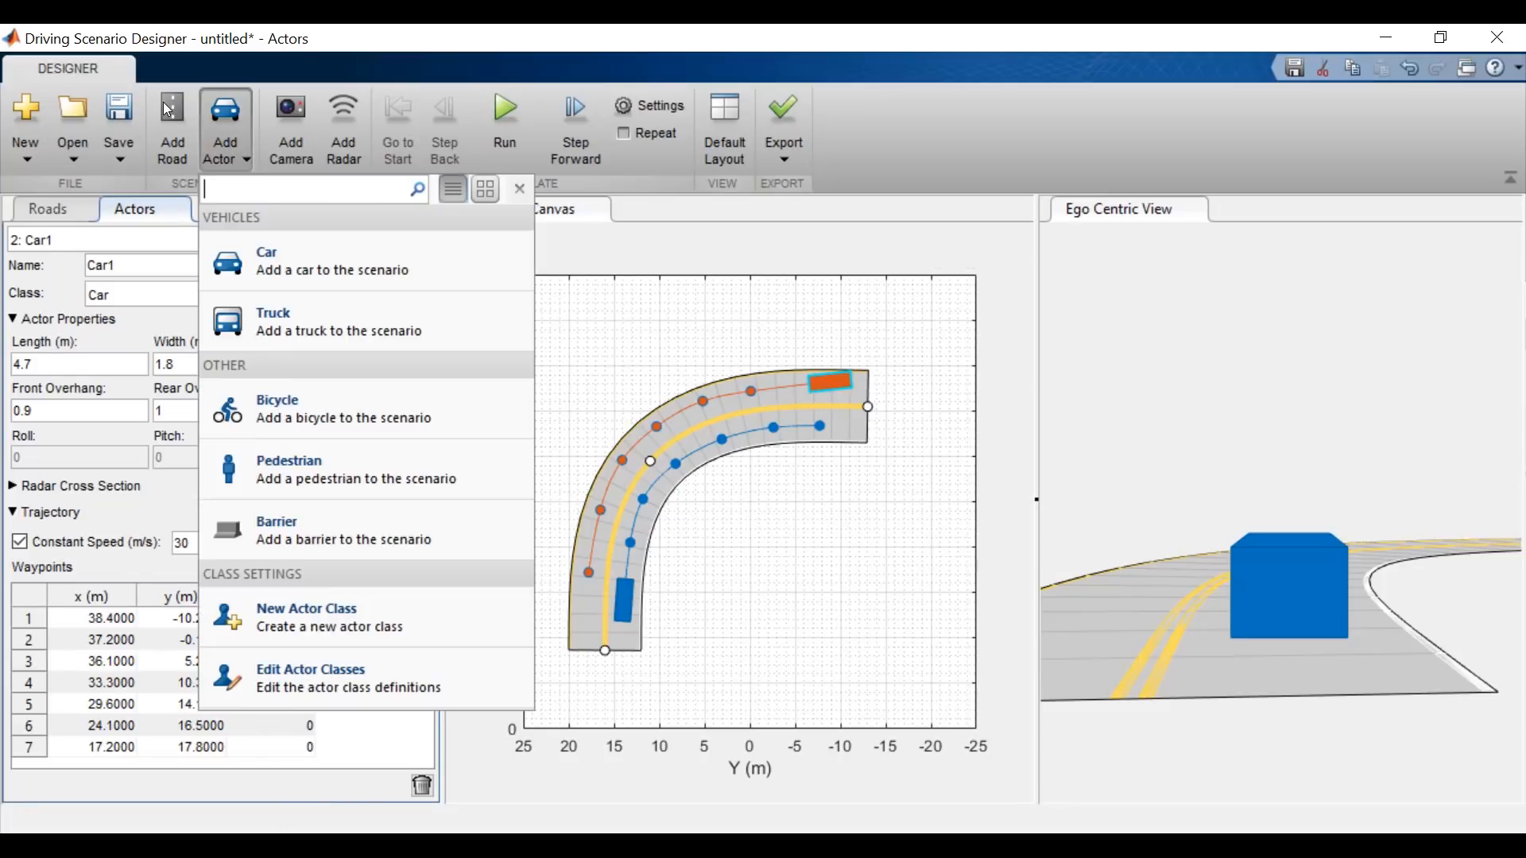
left_click(288, 461)
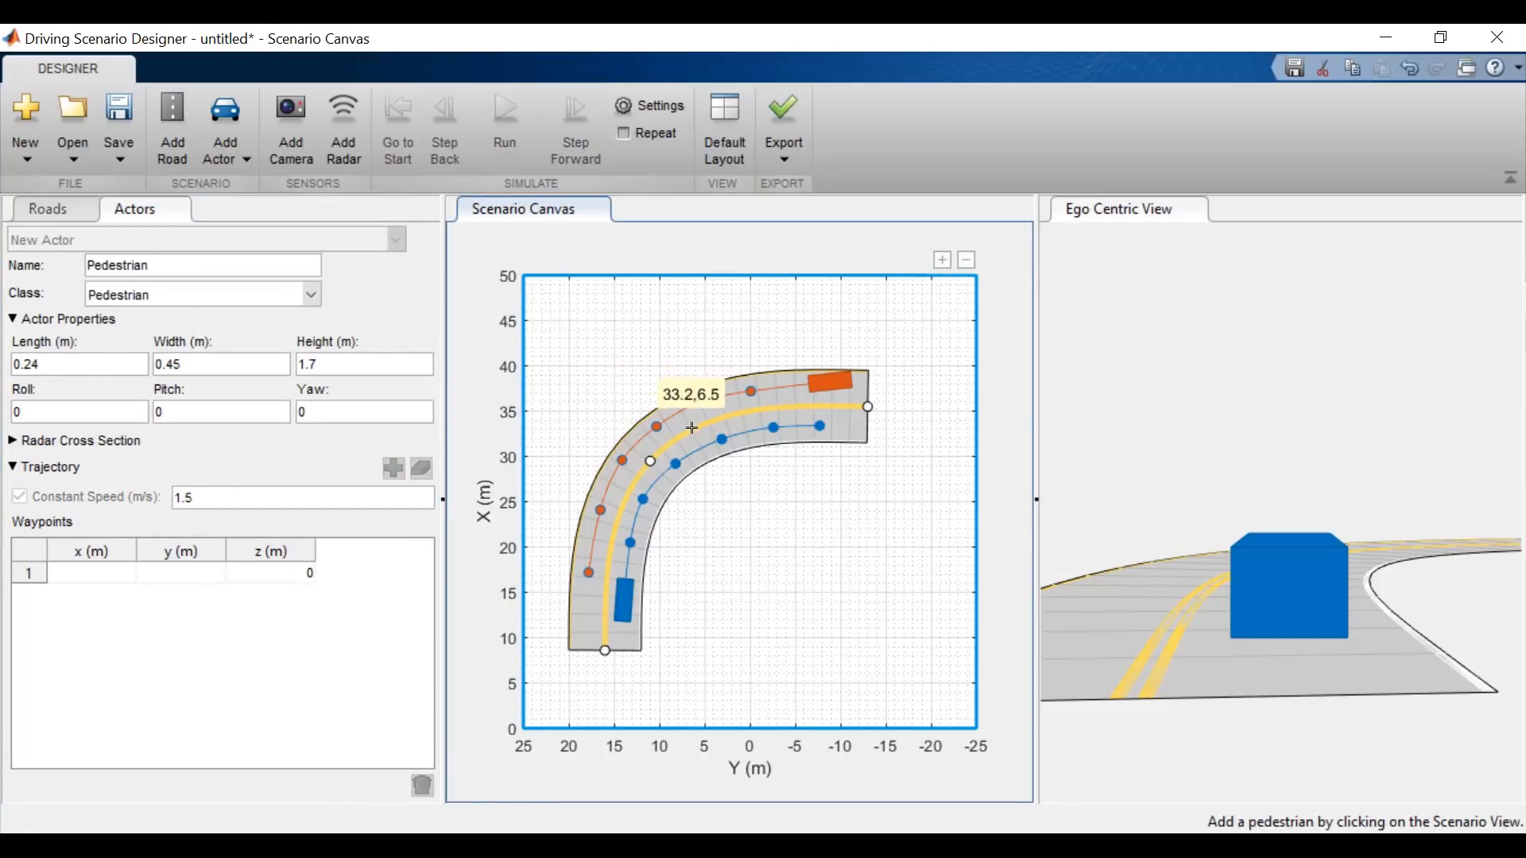
left_click(692, 428)
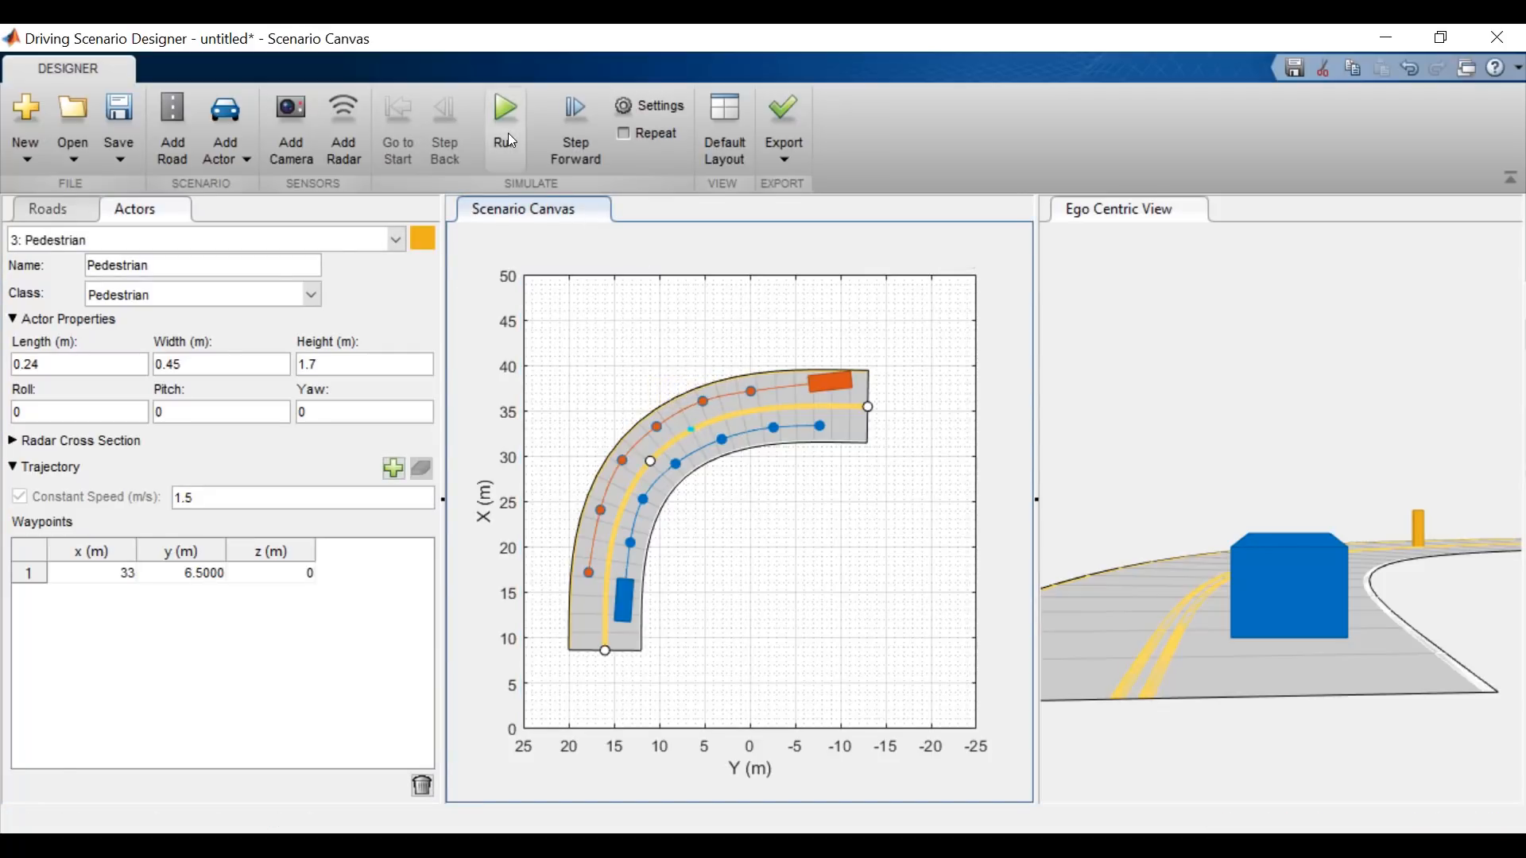
Step: Play the scenario so both cars move along their paths, then pause it
left_click(506, 116)
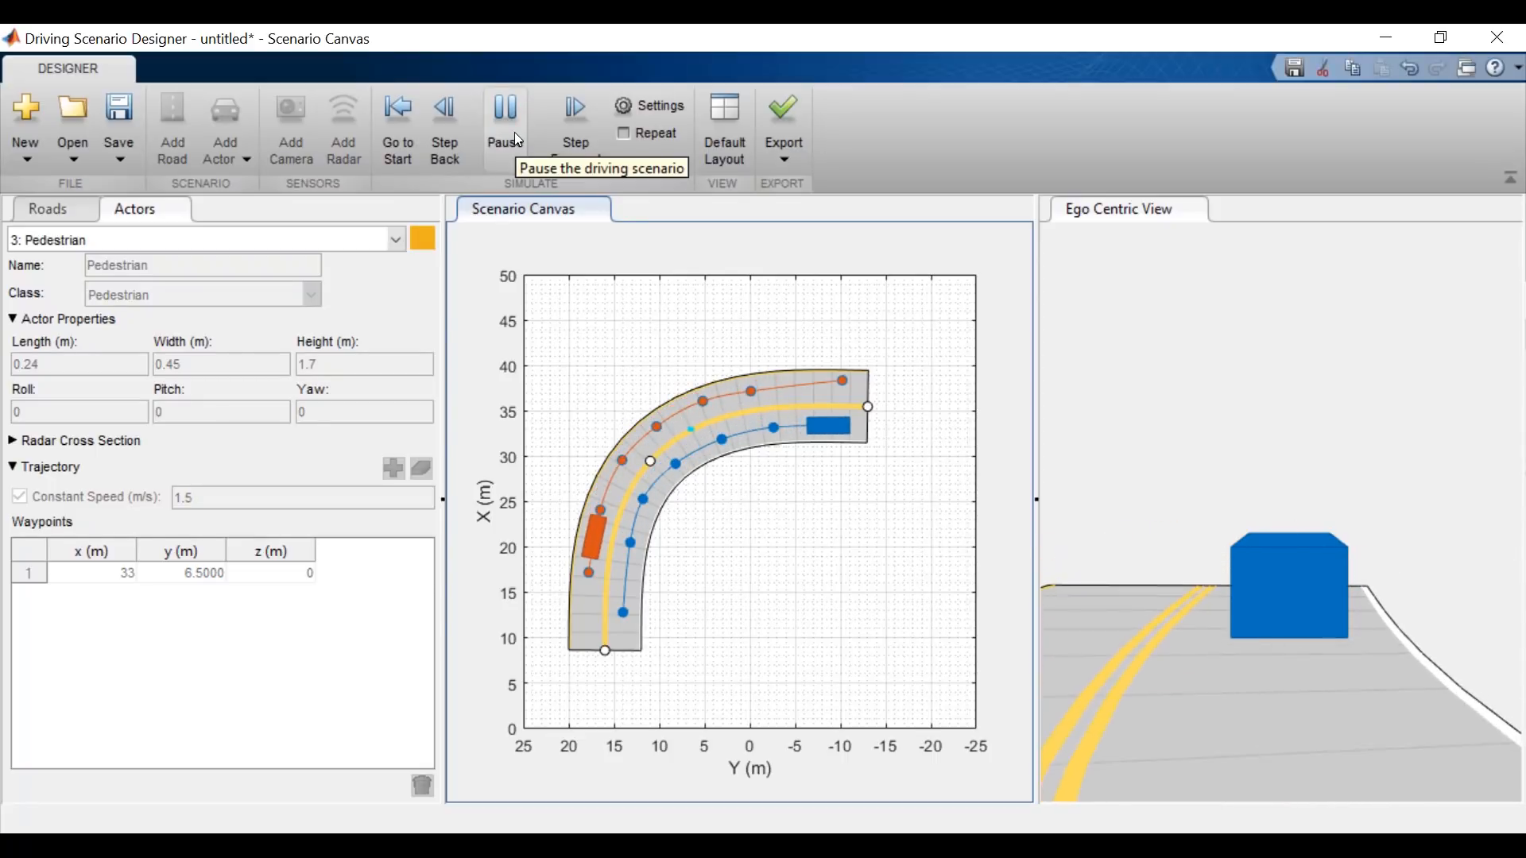
left_click(503, 116)
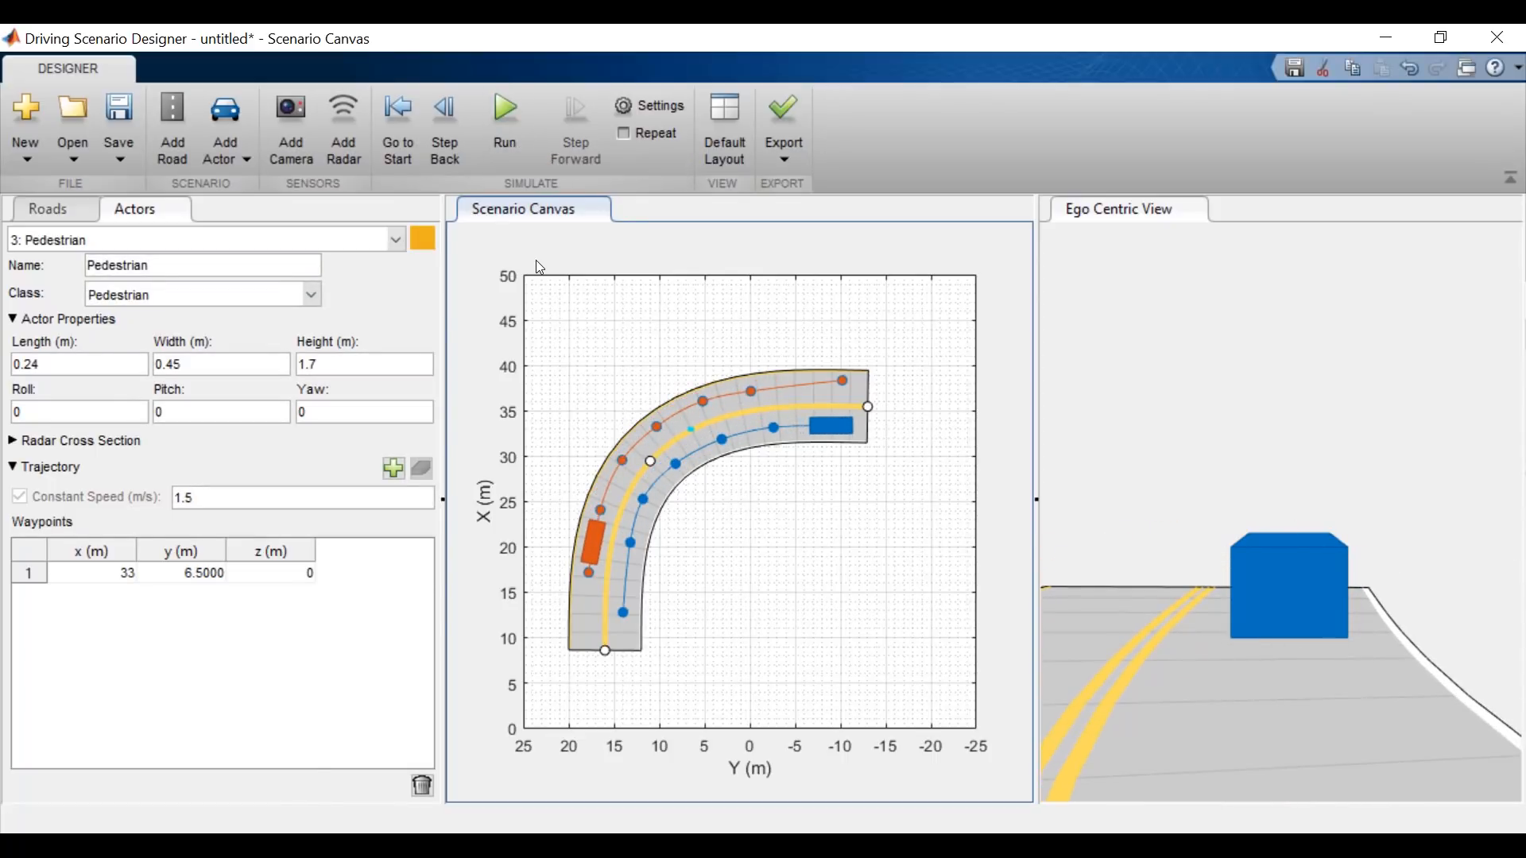
mouse_move(474, 354)
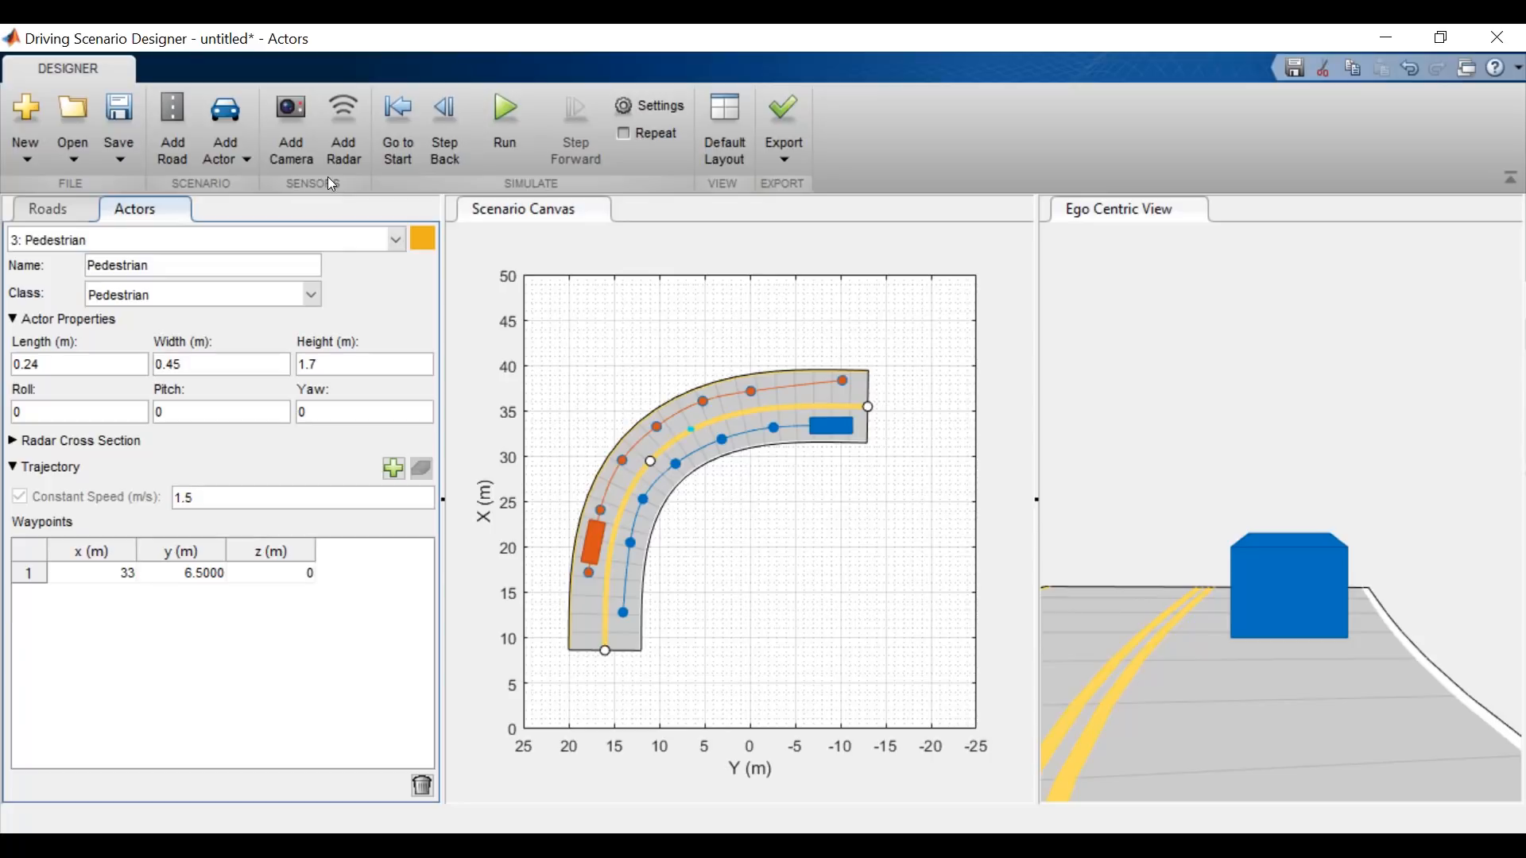
Step: Place a camera at the ego car's front detecting Objects & Lanes
left_click(289, 116)
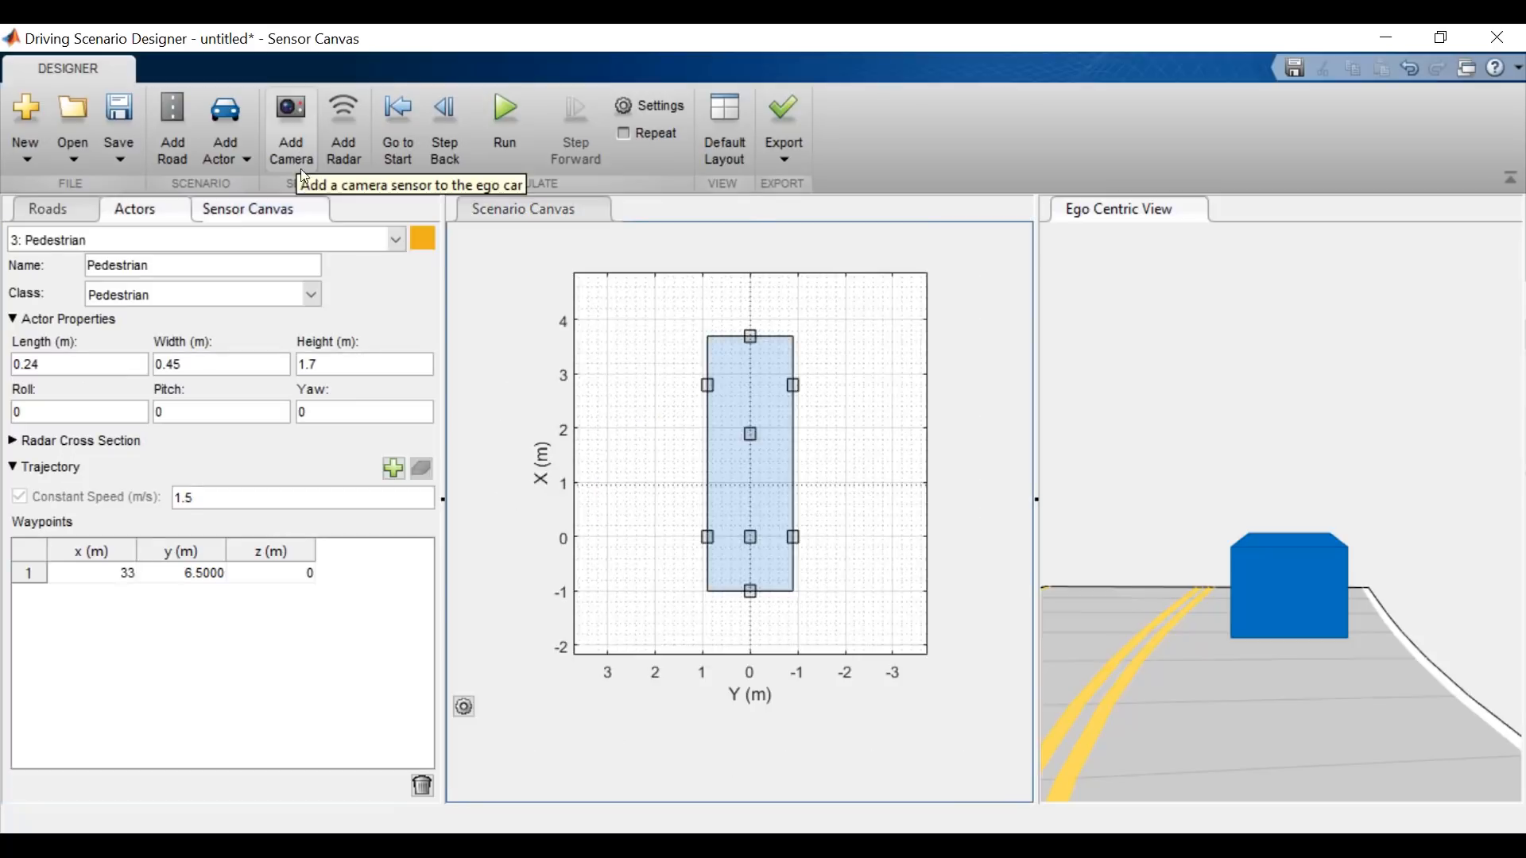
left_click(668, 209)
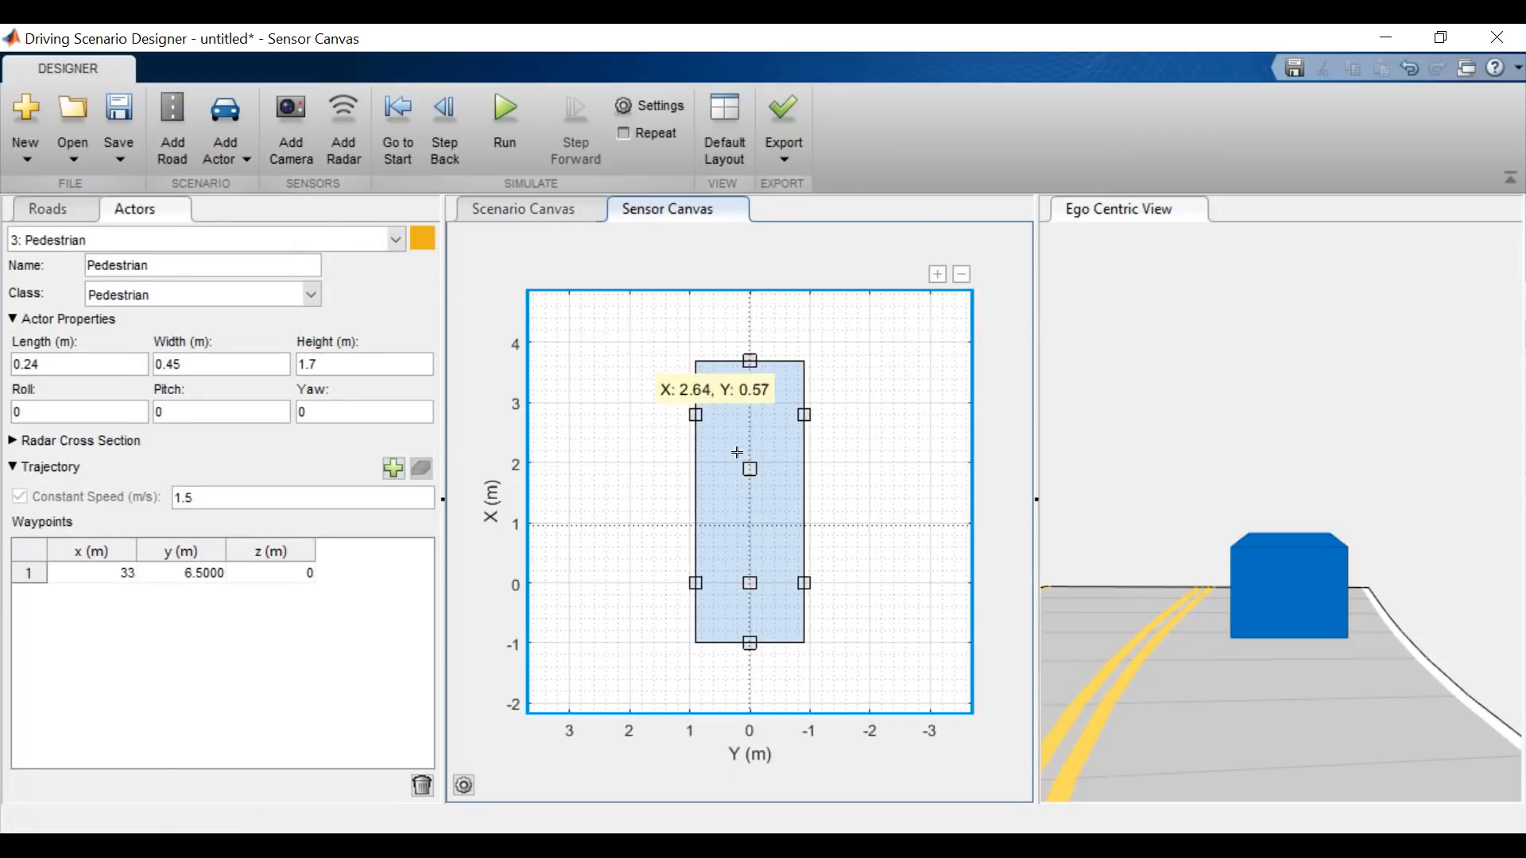
mouse_move(749, 468)
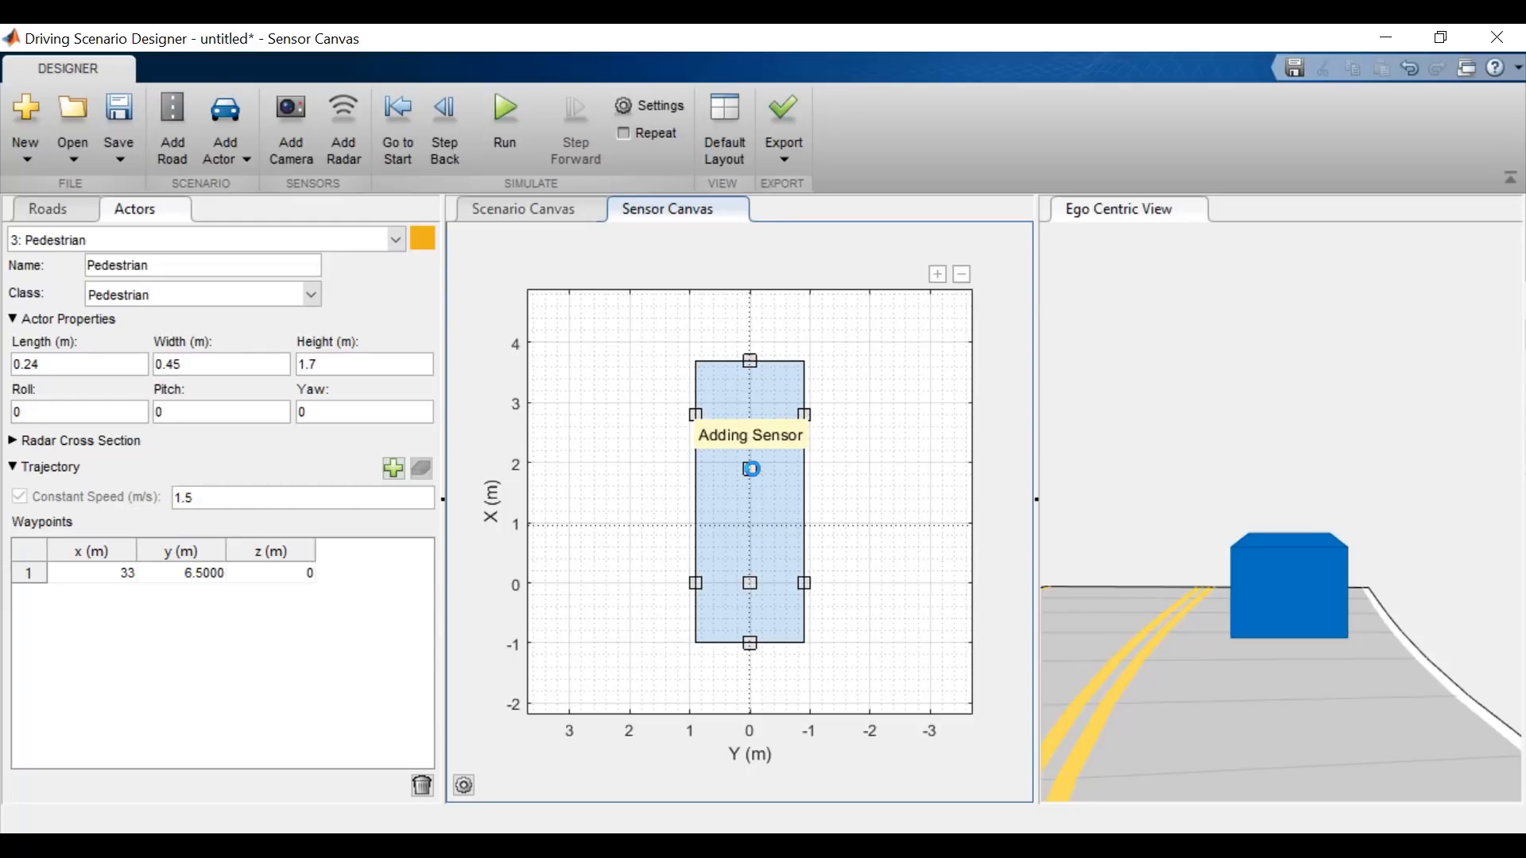
left_click(290, 116)
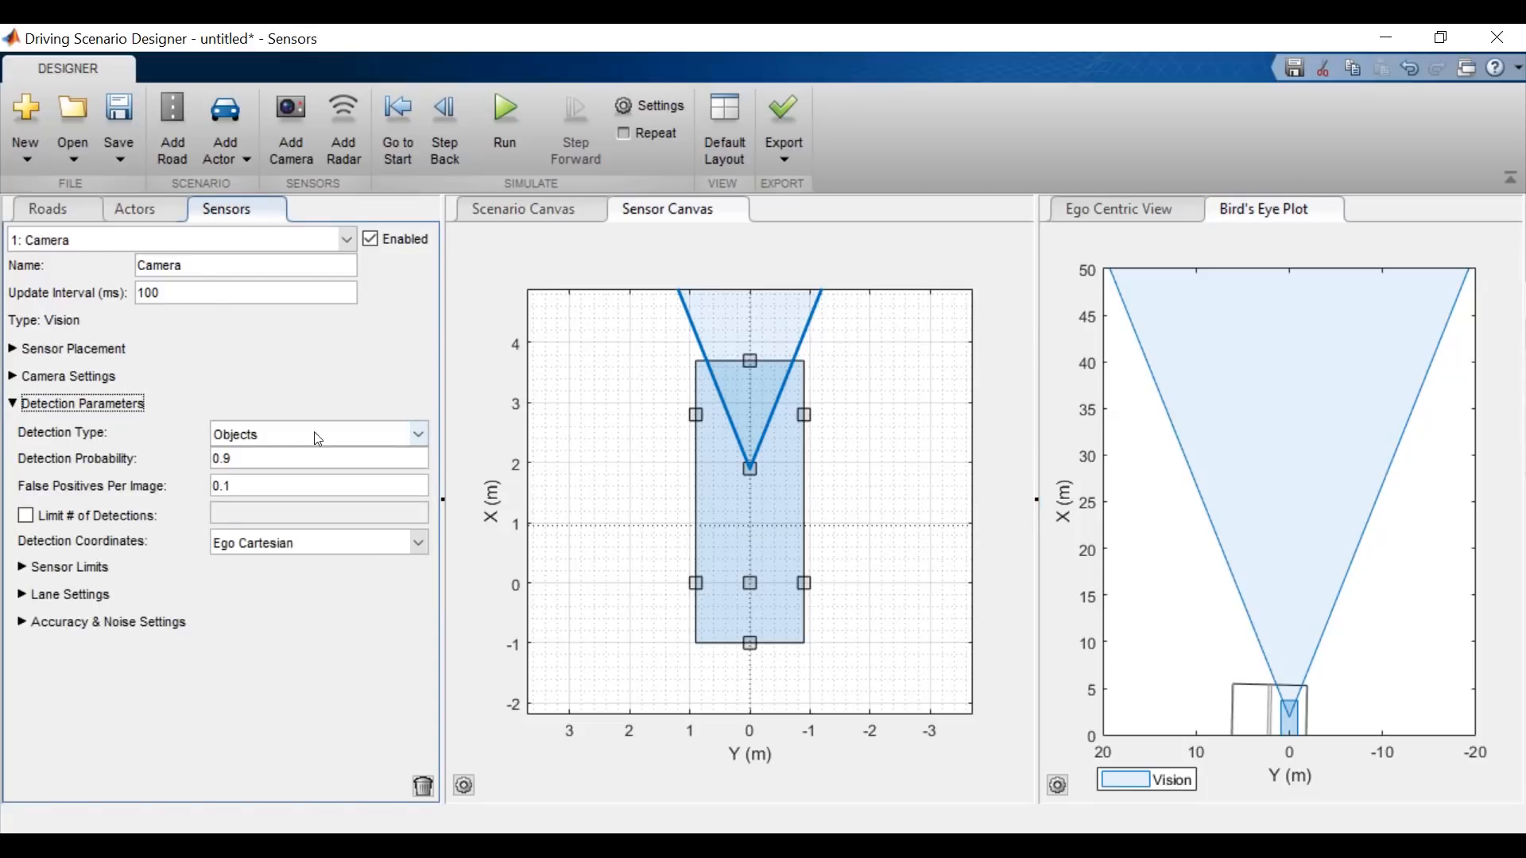
left_click(318, 432)
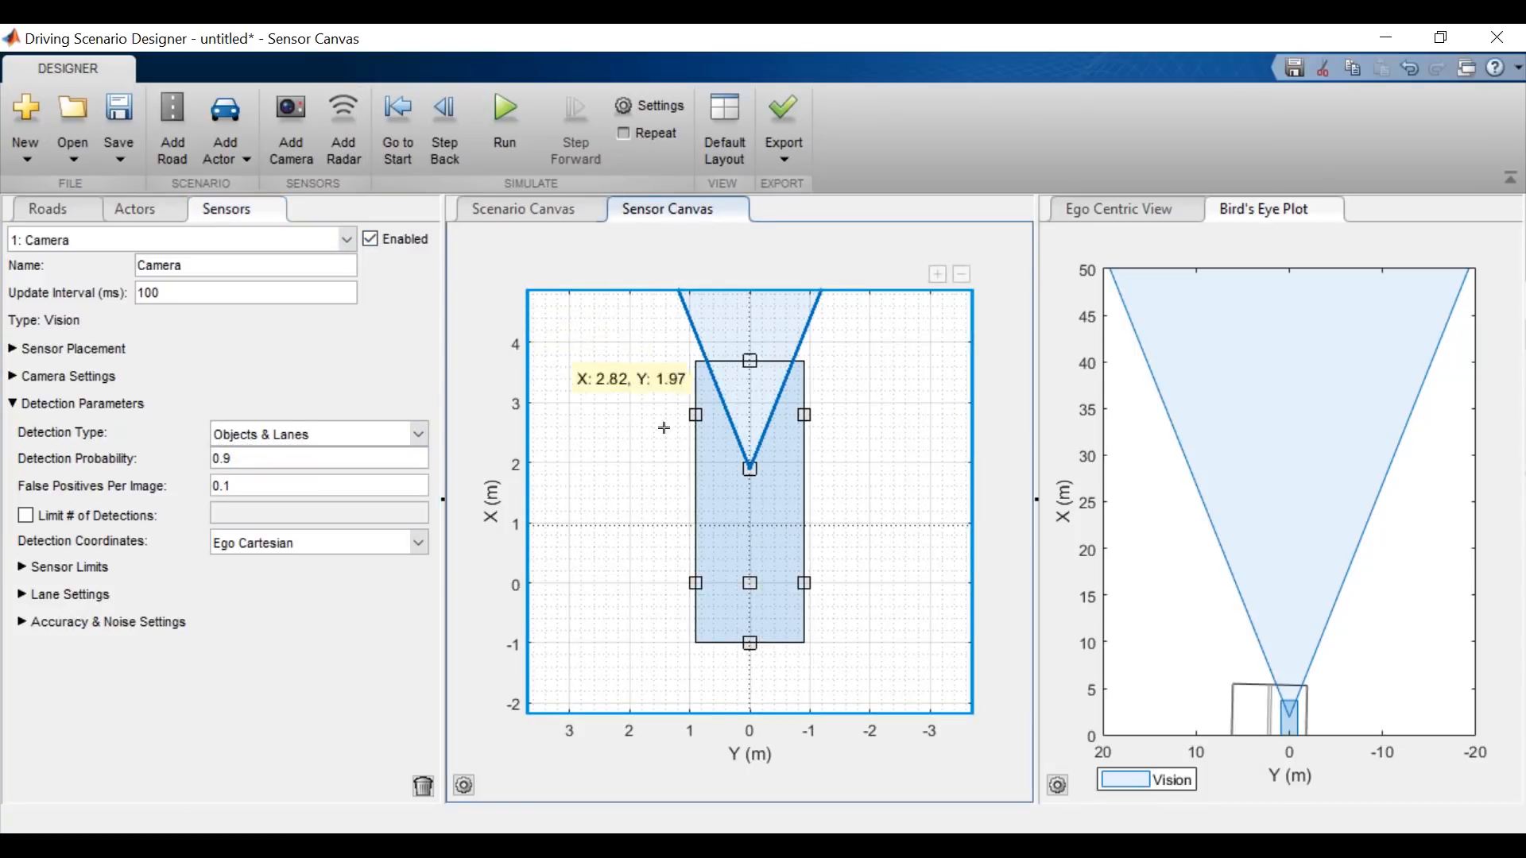
Step: Place a front radar with 90° azimuth and 50 m range, then run the scenario
left_click(344, 128)
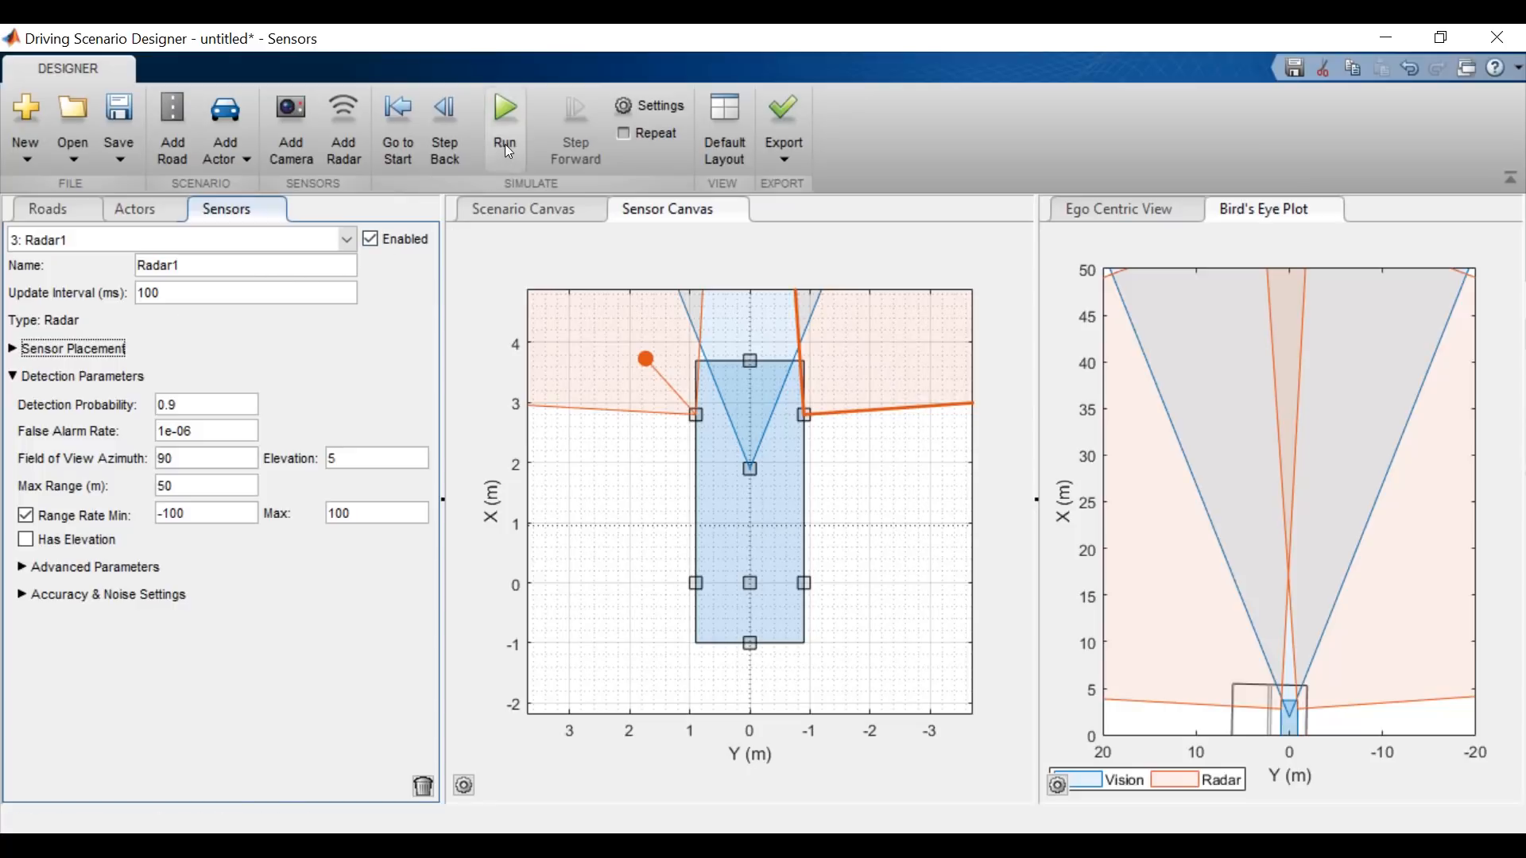
left_click(506, 106)
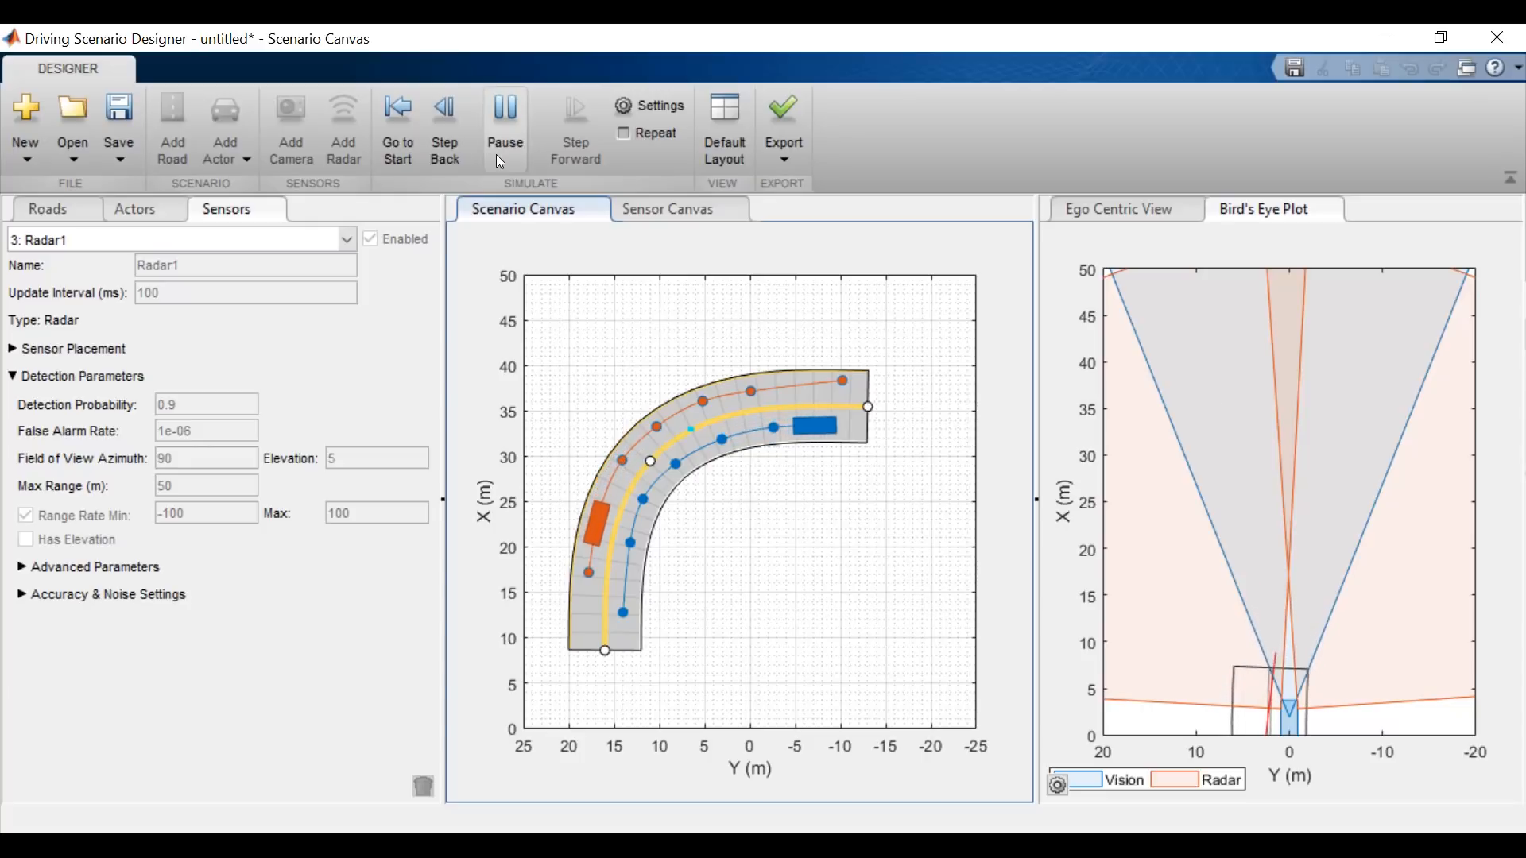
Step: Pause the simulation with camera and radar coverage shown in the bird's-eye plot
left_click(504, 116)
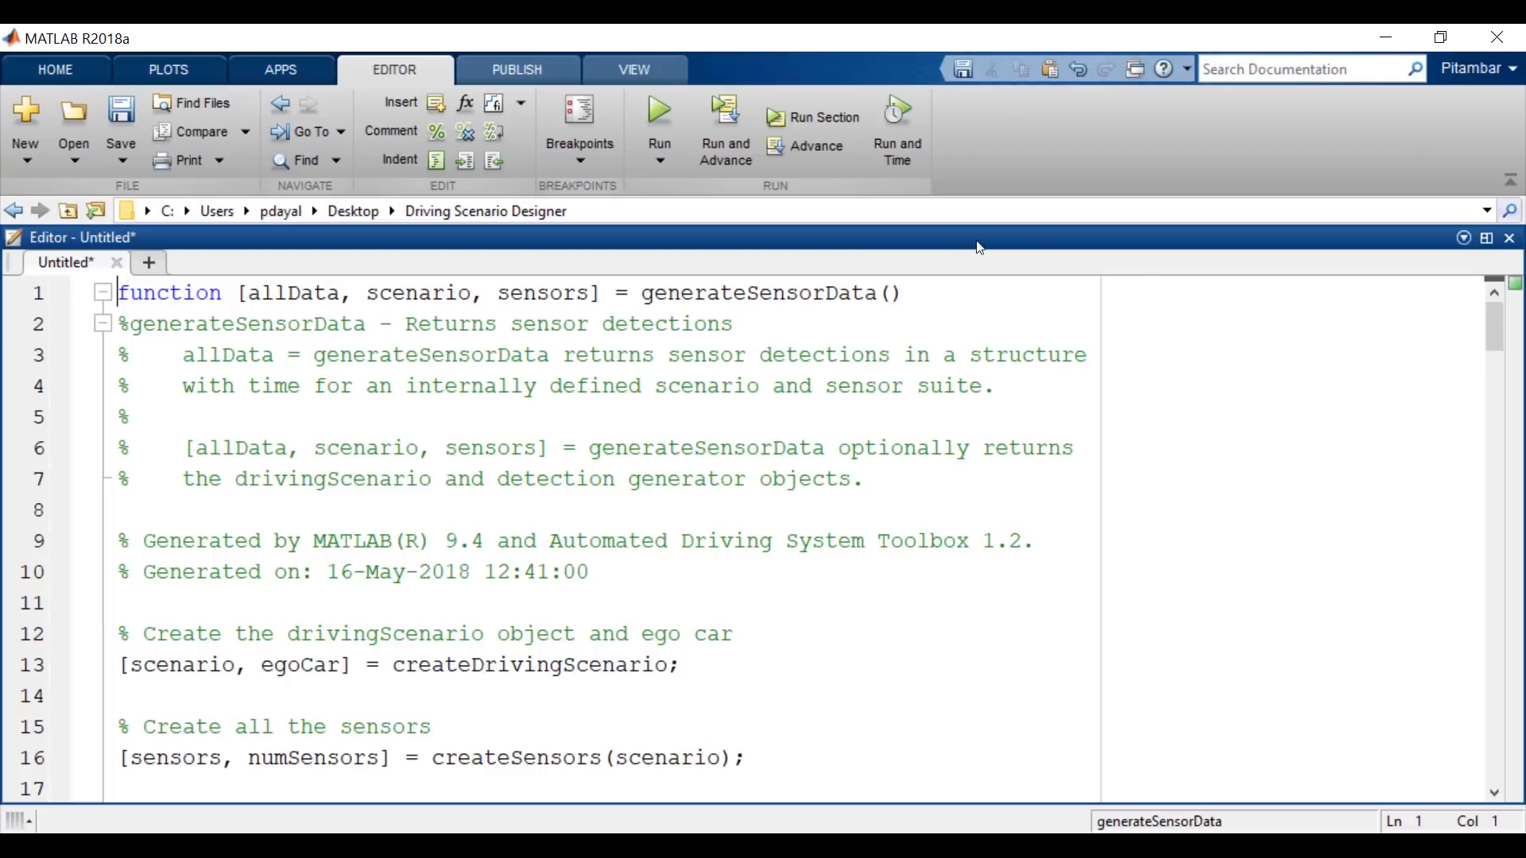
Step: Export the last run's sensor detections to the workspace as sensor_data and query it at the command line
scroll("down", 3)
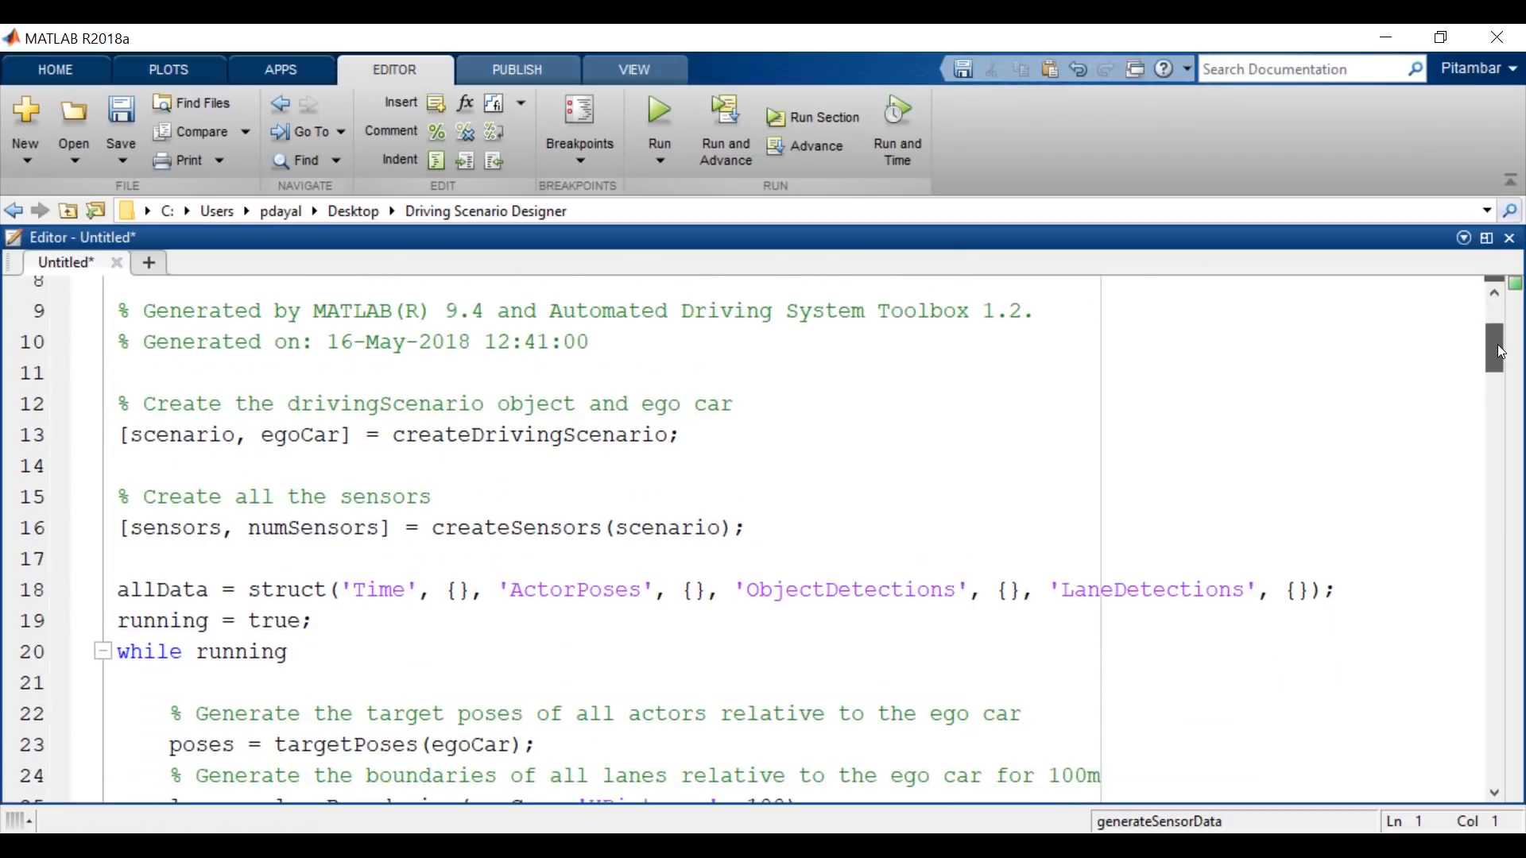
scroll("down", 3)
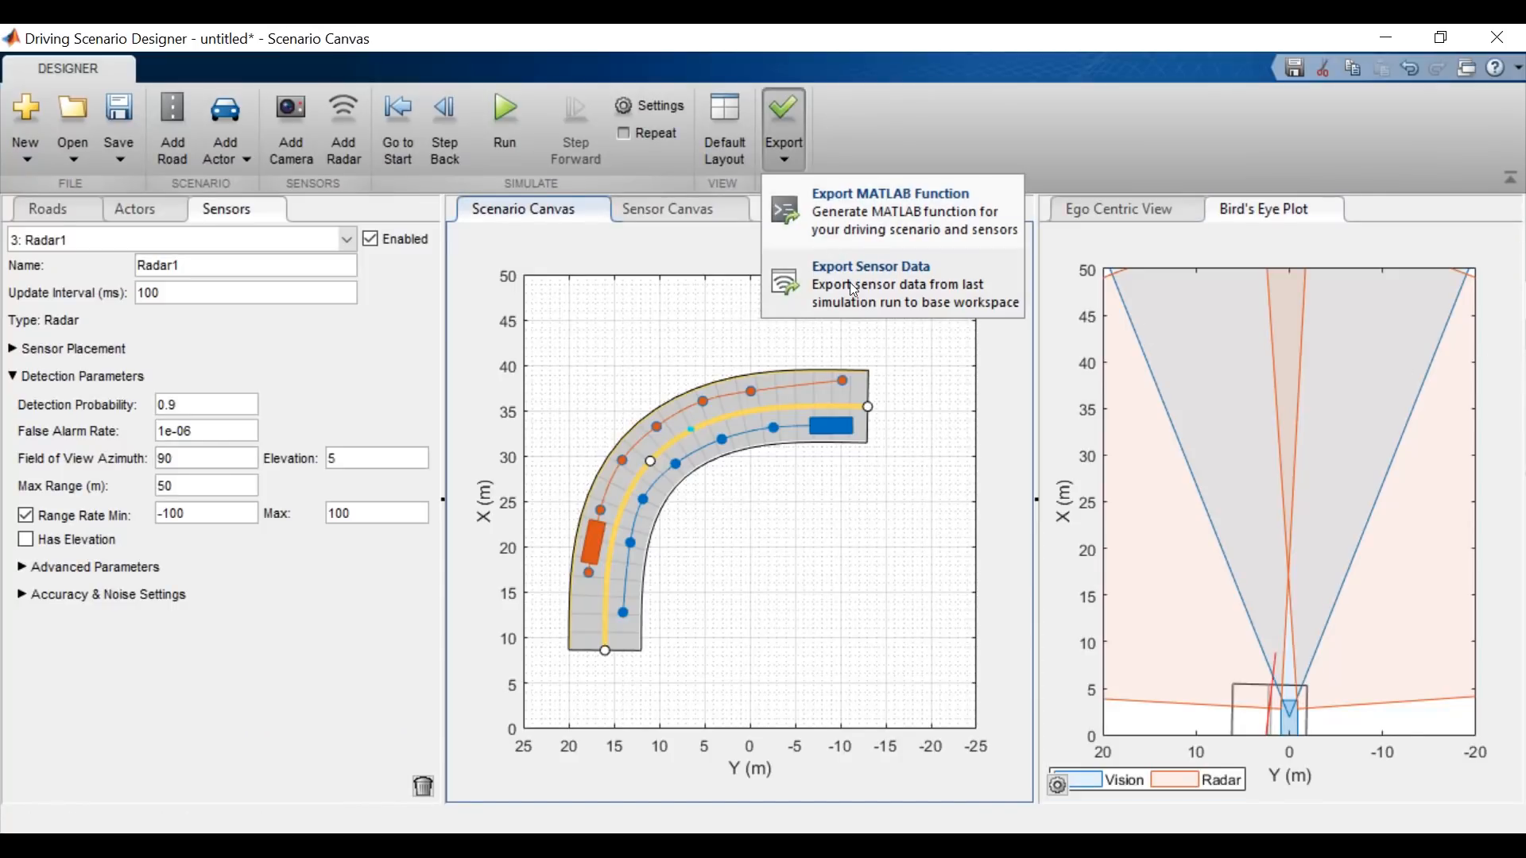
left_click(870, 283)
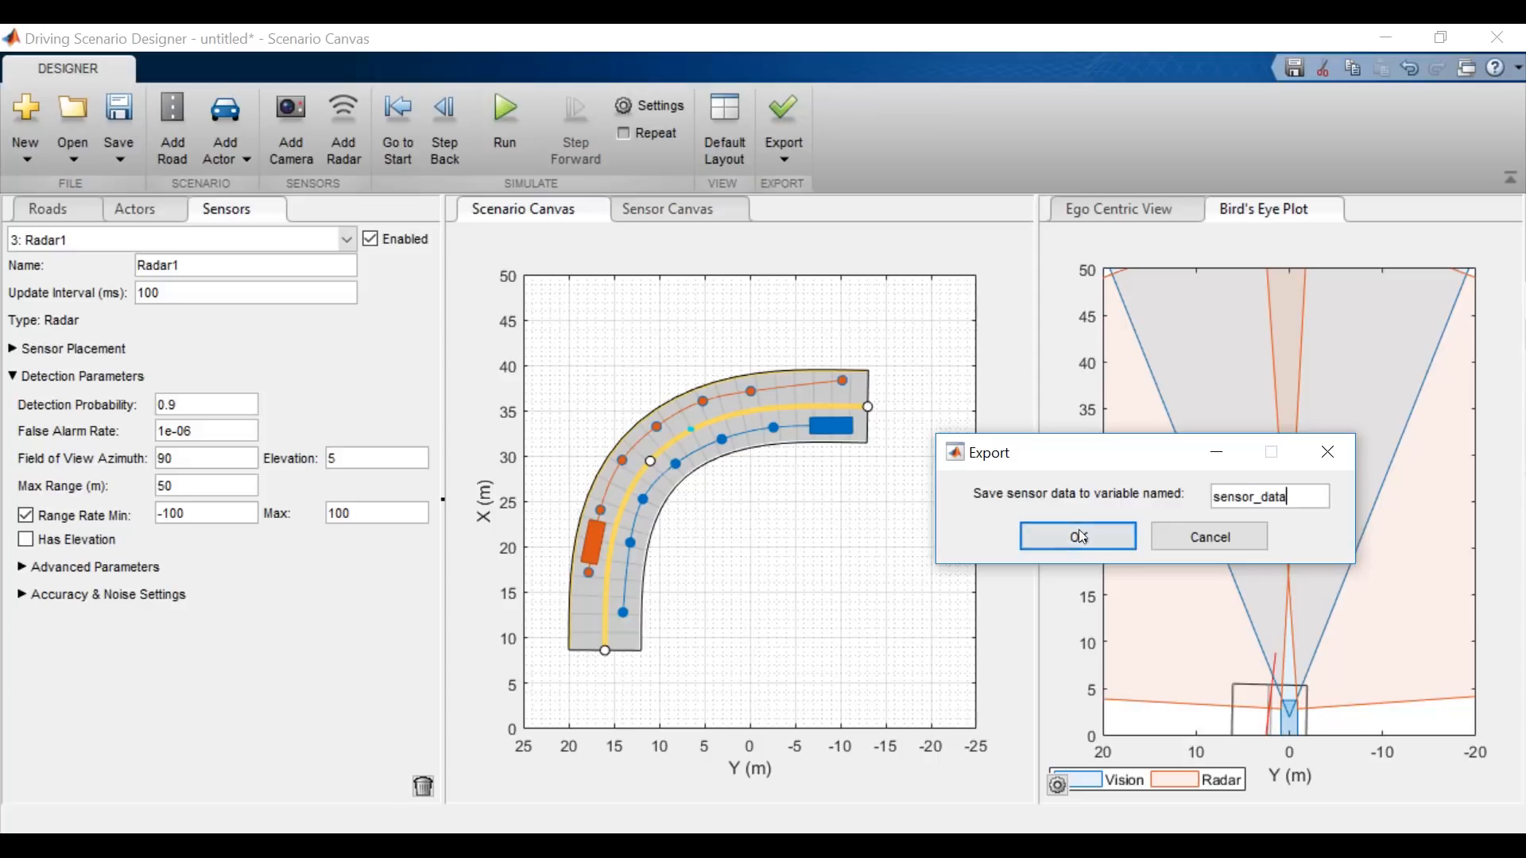
left_click(1076, 536)
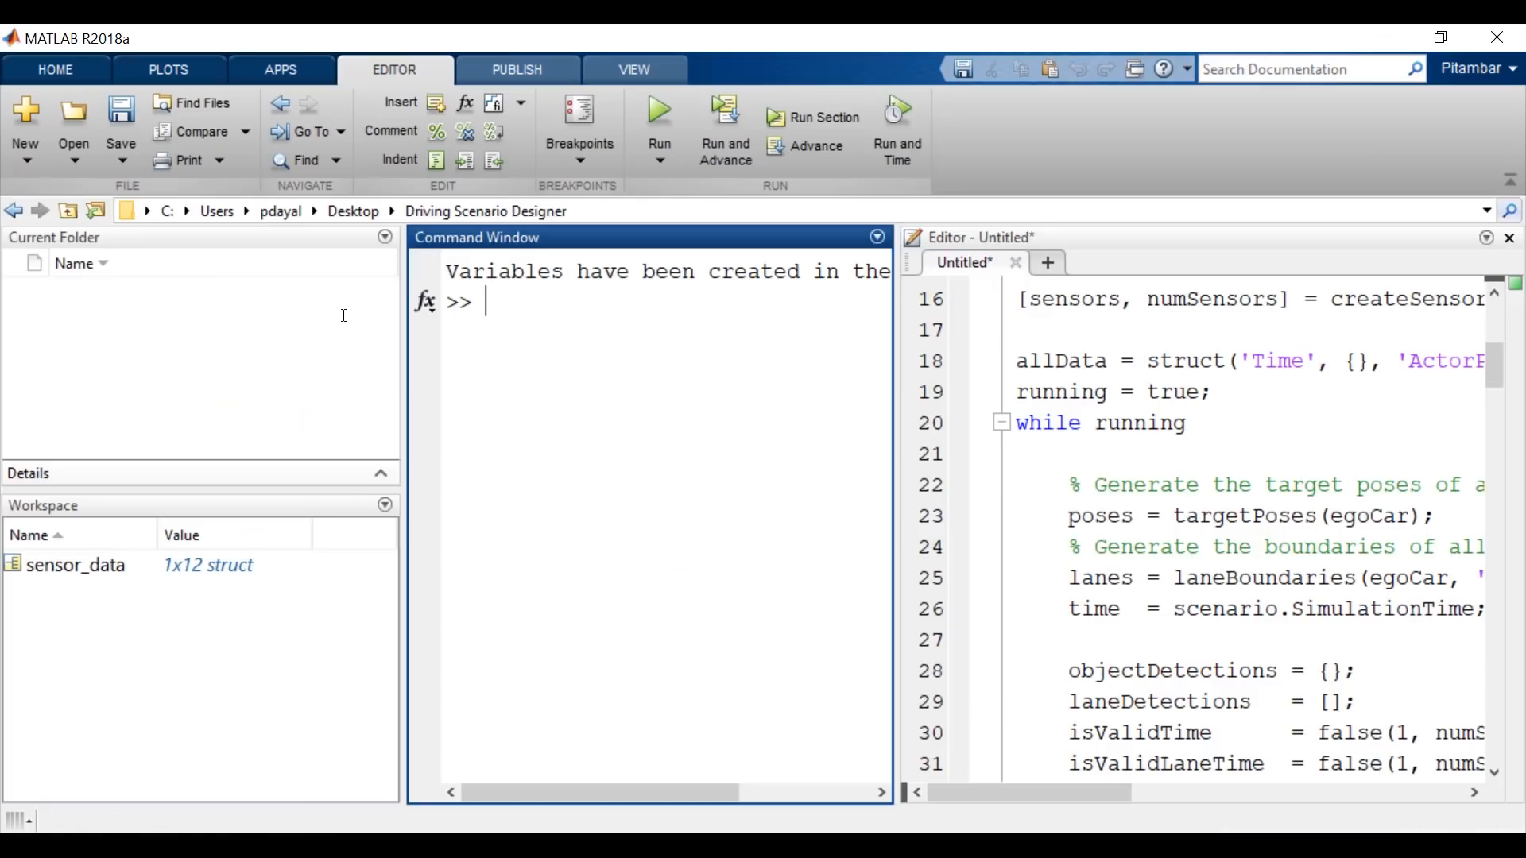
type("sensor_data")
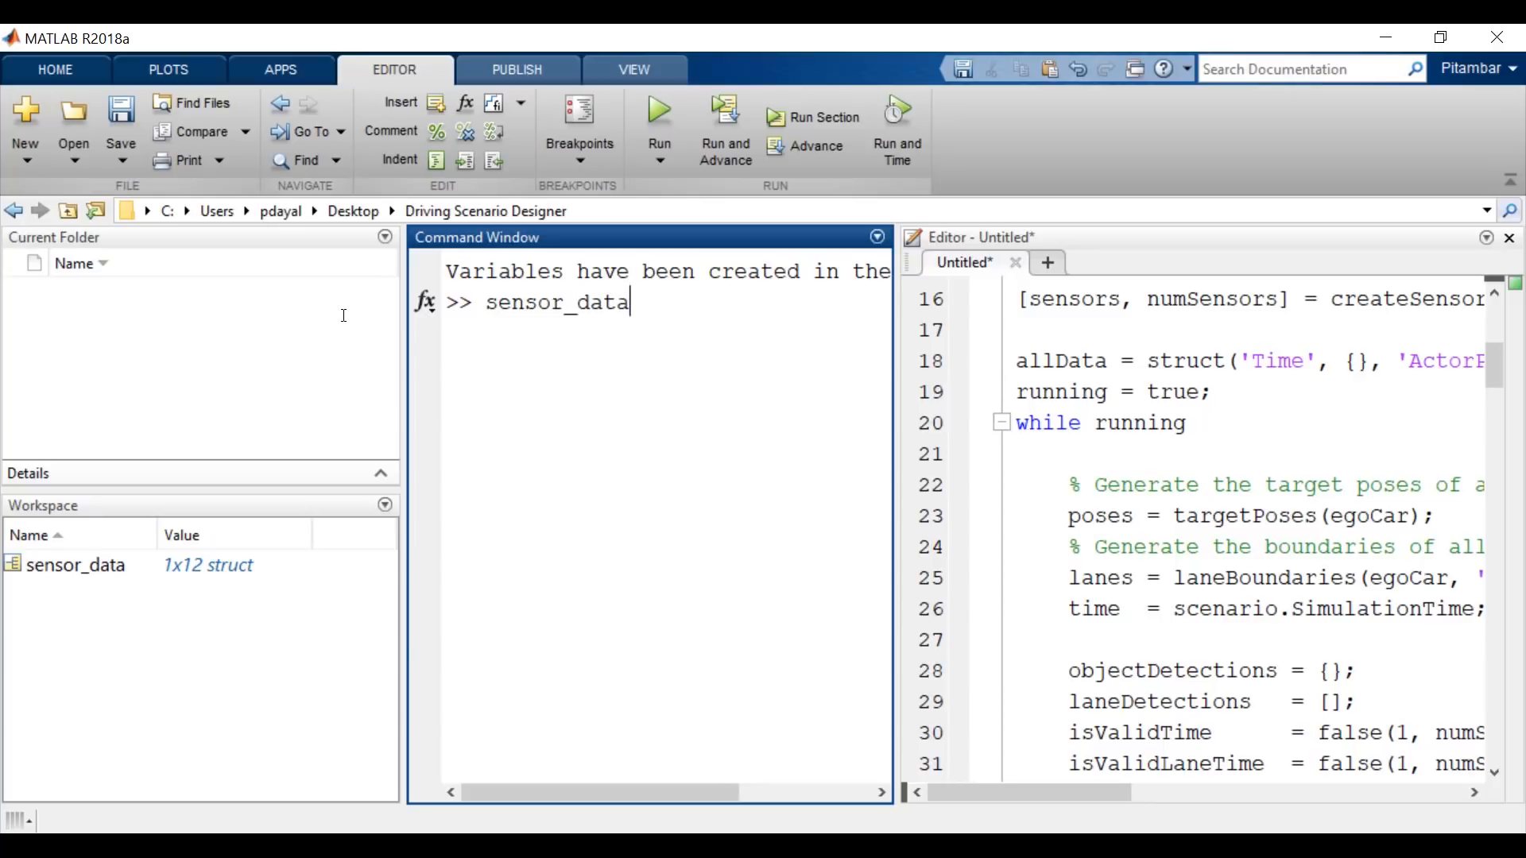